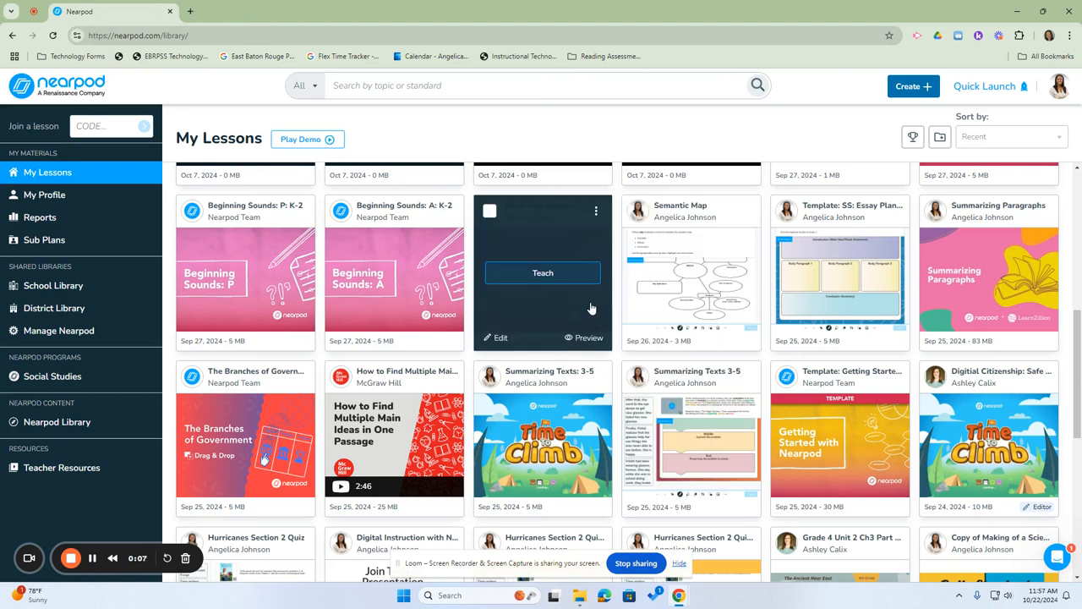
# - Bring up the Teach Options (Live Participation or Student-Paced) for the lesson card
pyautogui.scroll(-3)
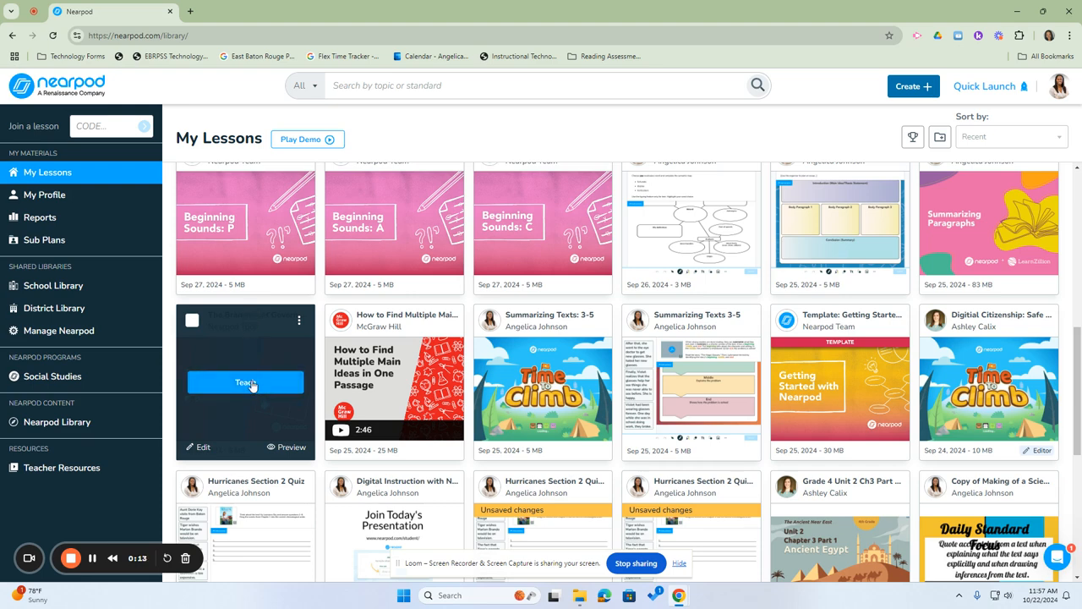
pyautogui.click(245, 382)
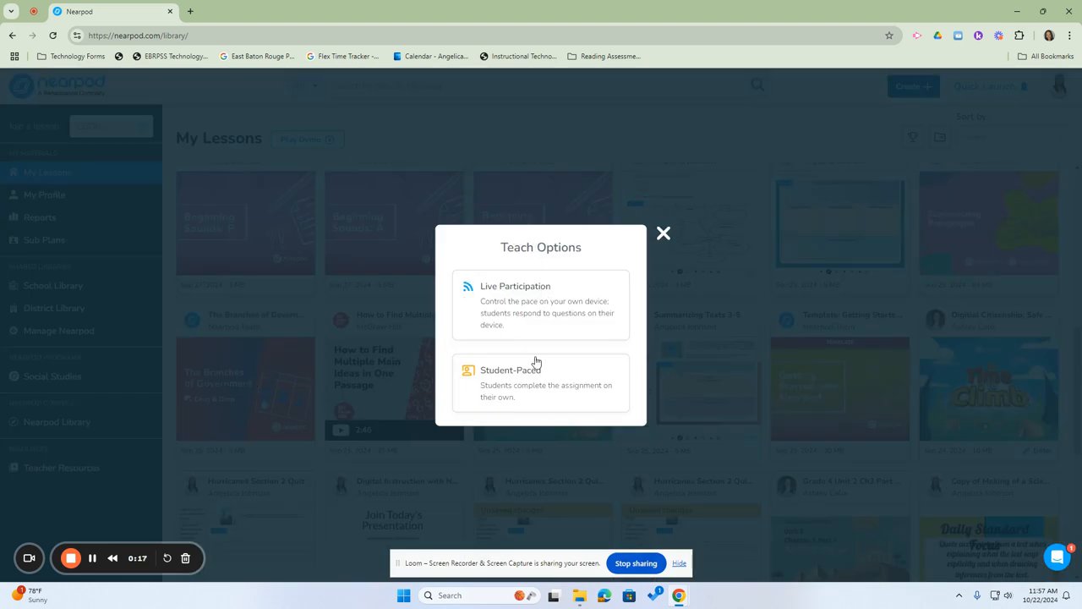
pyautogui.moveTo(525, 311)
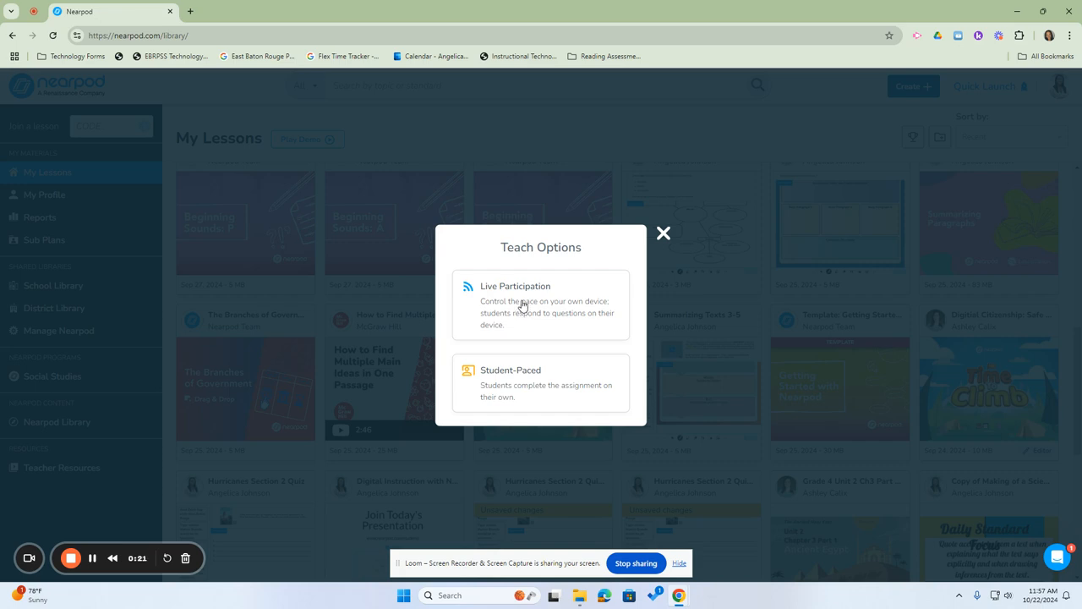
pyautogui.moveTo(440, 301)
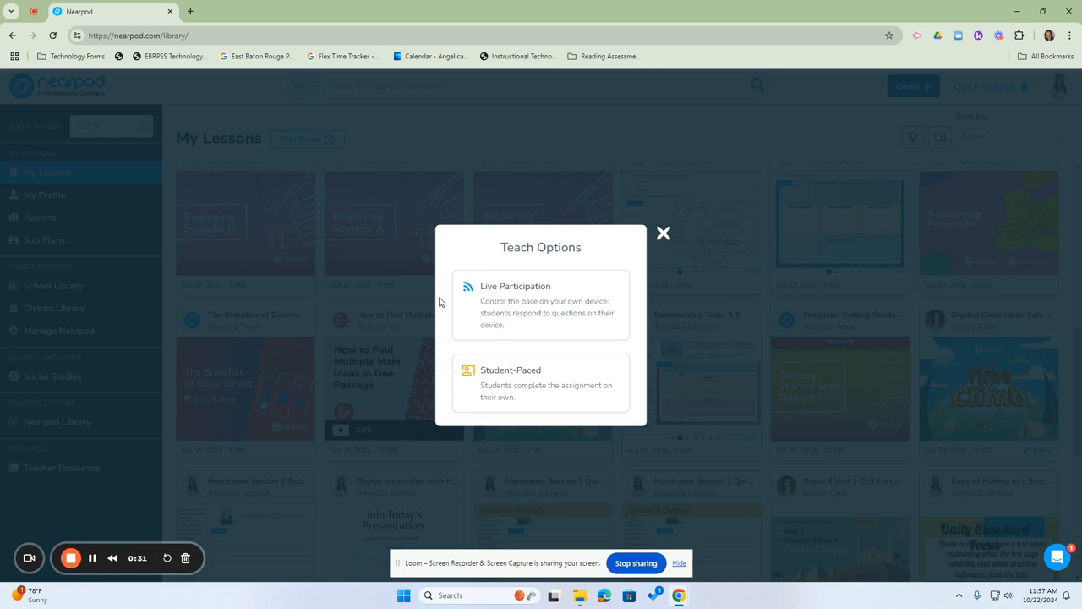
pyautogui.moveTo(517, 403)
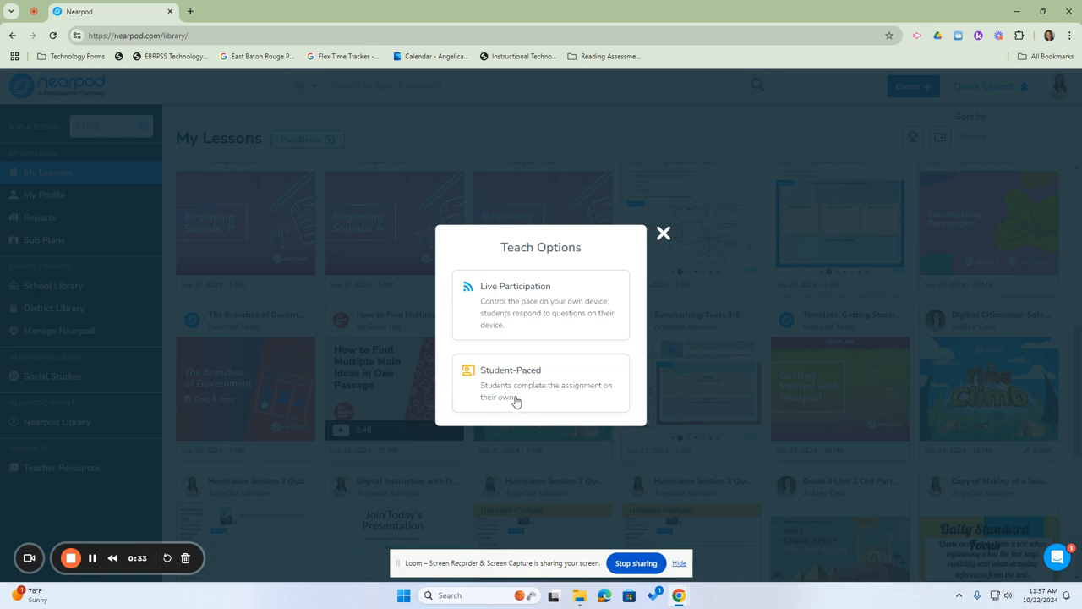
pyautogui.moveTo(516, 392)
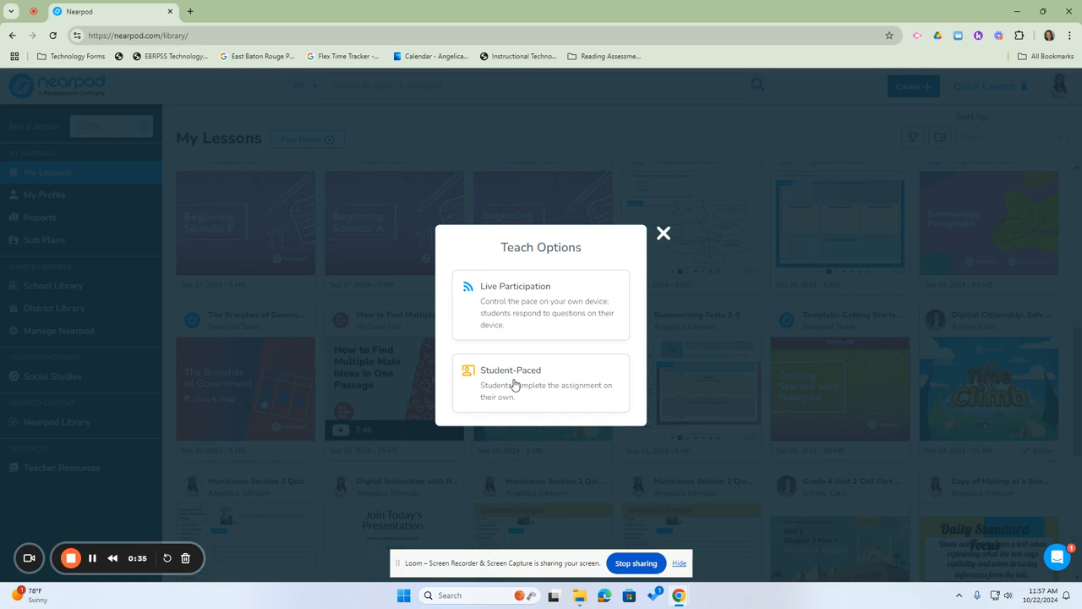
pyautogui.moveTo(534, 291)
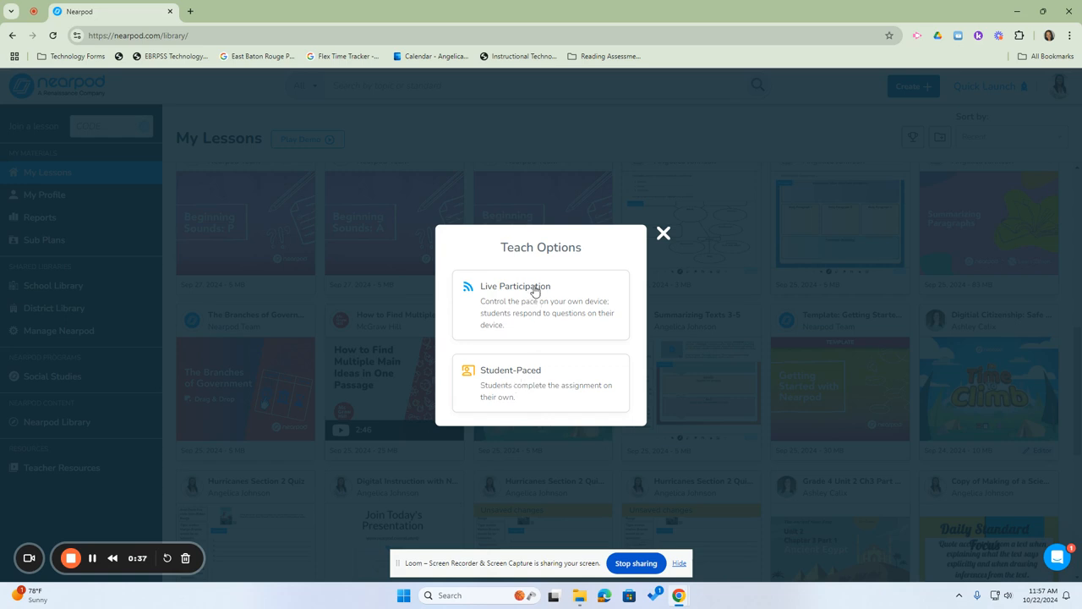
pyautogui.moveTo(515, 316)
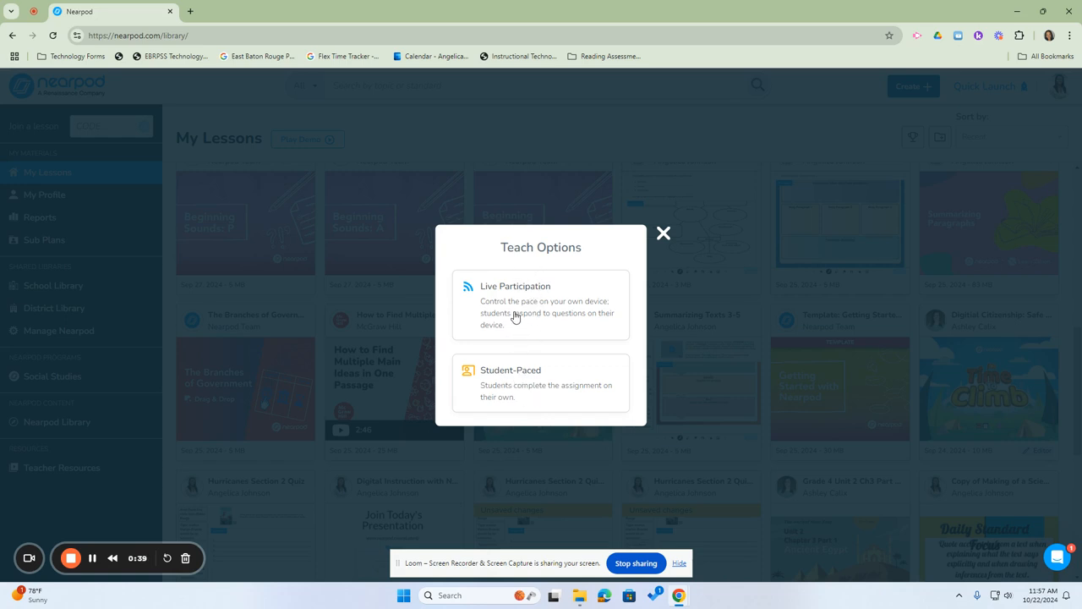
pyautogui.moveTo(544, 387)
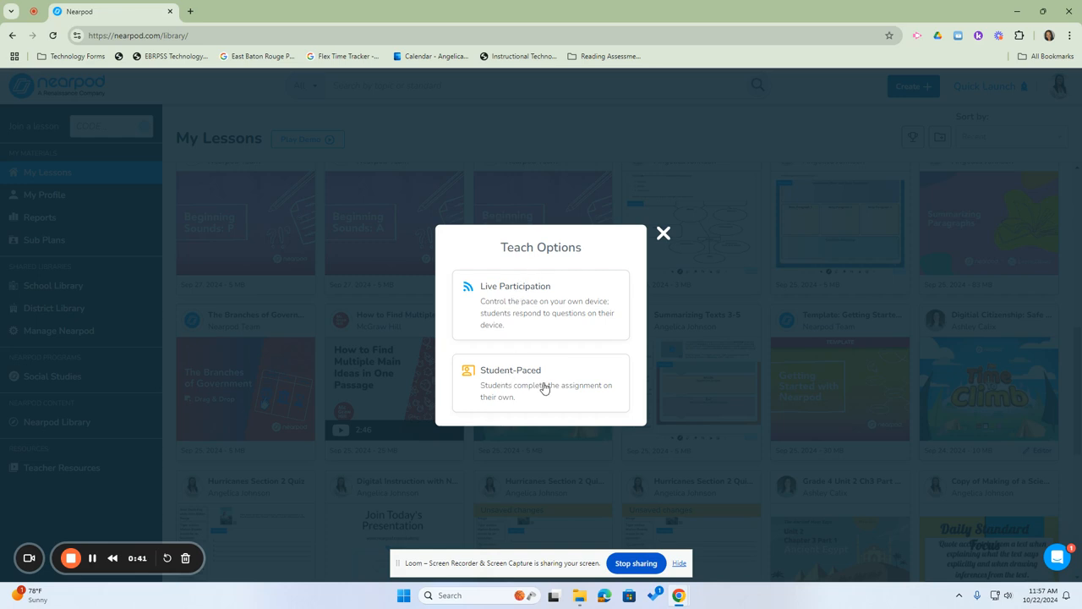
pyautogui.moveTo(505, 399)
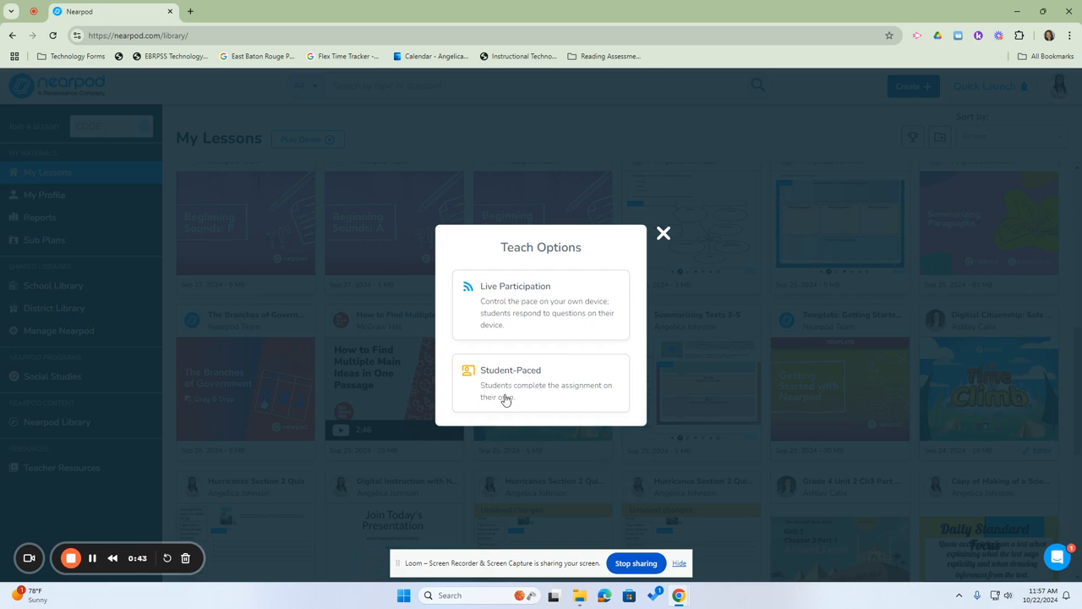
# - Assign the lesson as Student-Paced, creating join code DLFN5
pyautogui.click(541, 382)
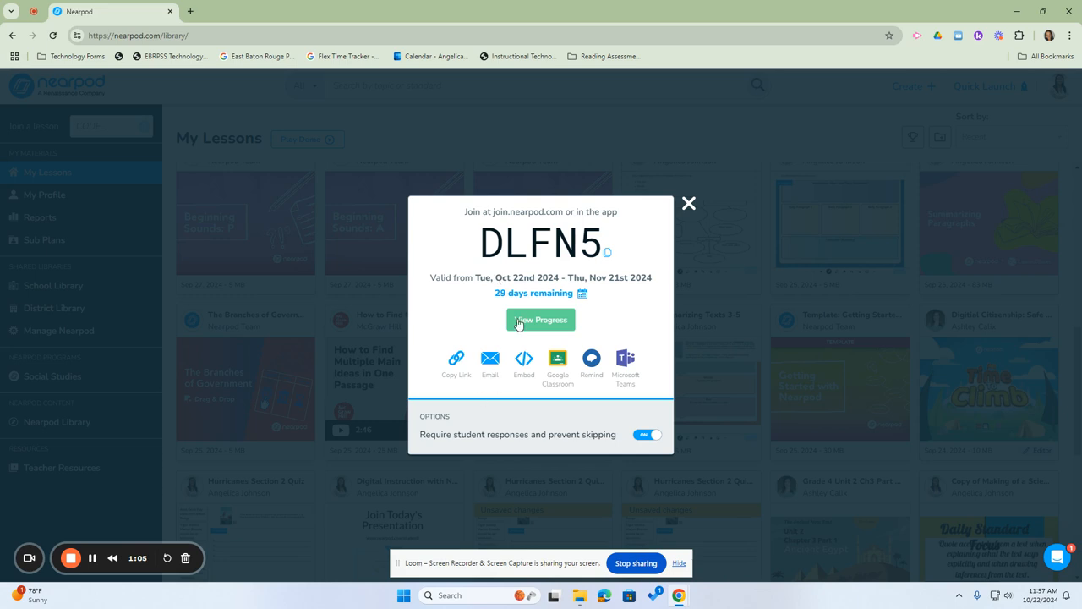
pyautogui.moveTo(582, 294)
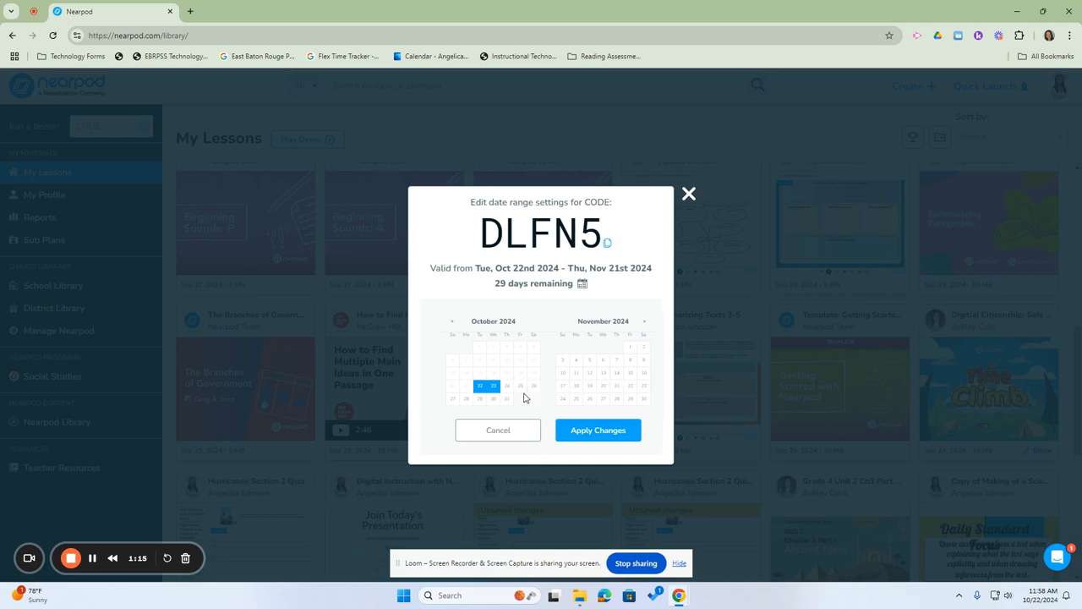
# - Set Oct 25 as code DLFN5's last valid day and apply the new date range
pyautogui.click(521, 386)
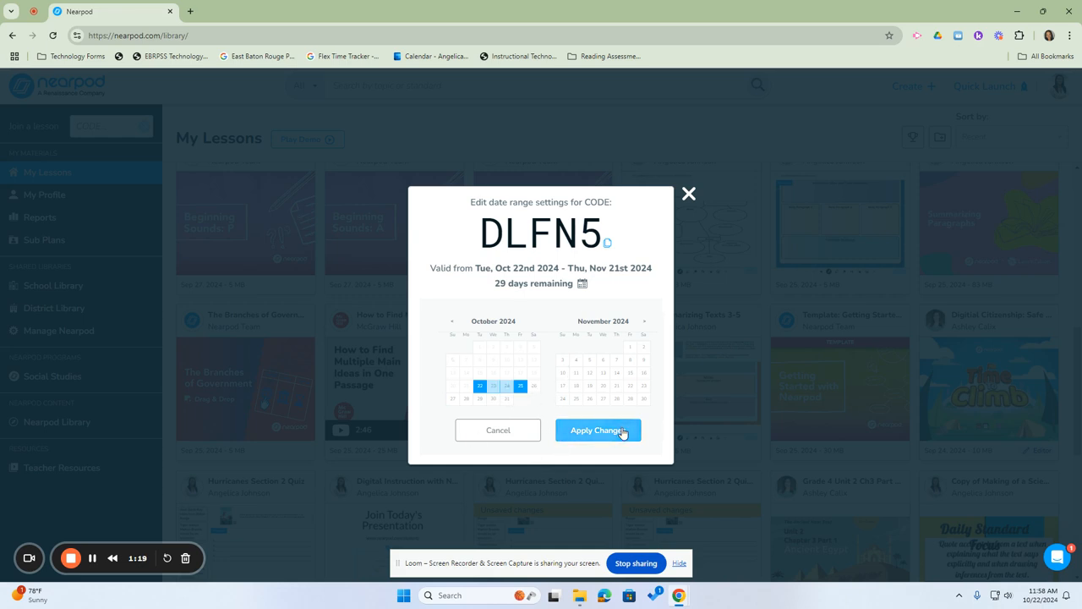
pyautogui.click(599, 429)
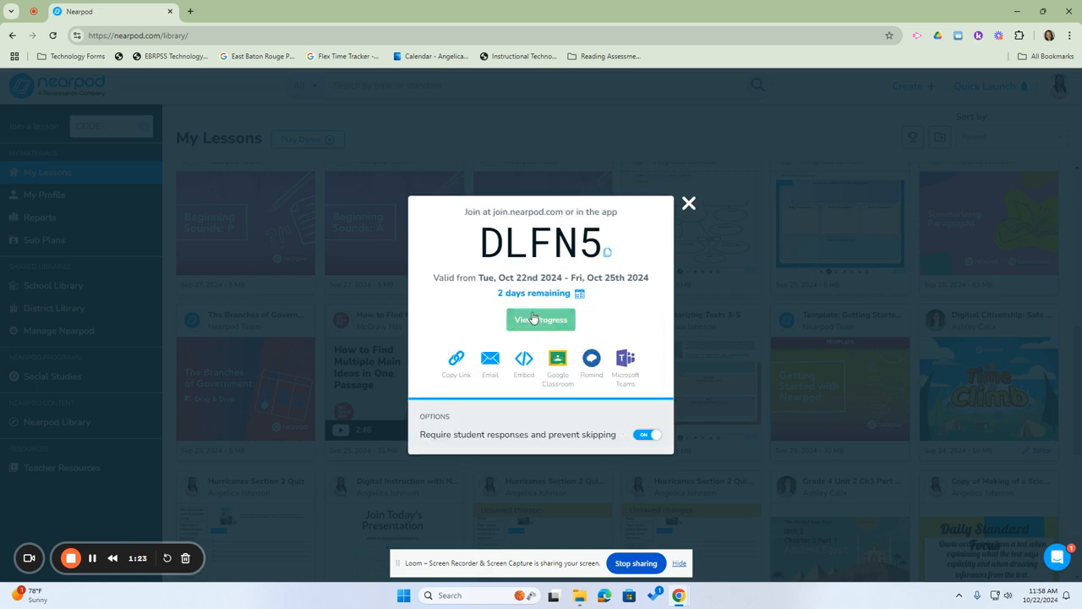
pyautogui.moveTo(596, 285)
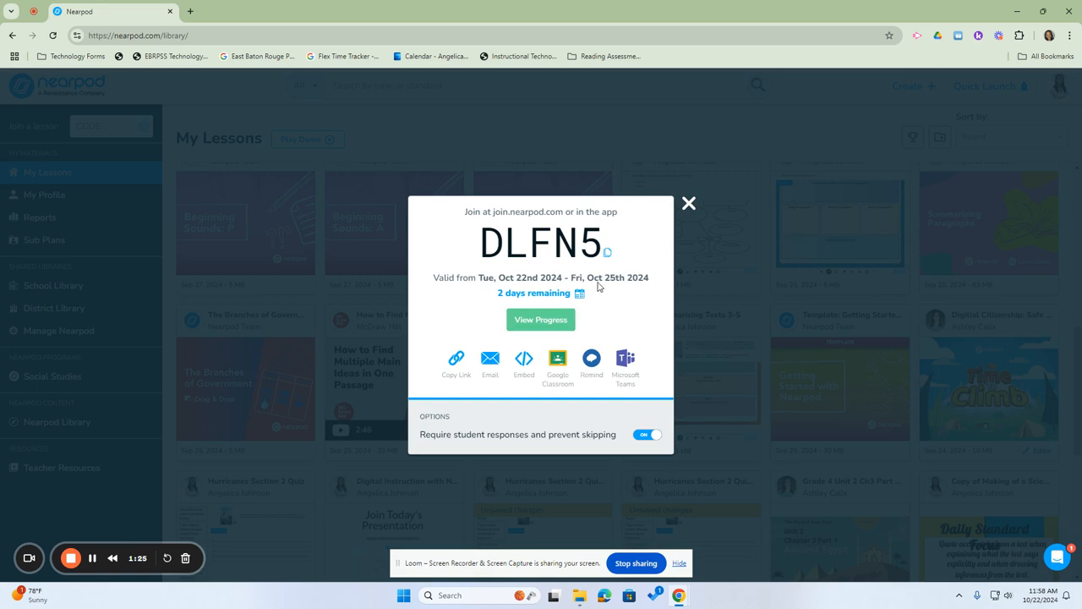
pyautogui.moveTo(420, 443)
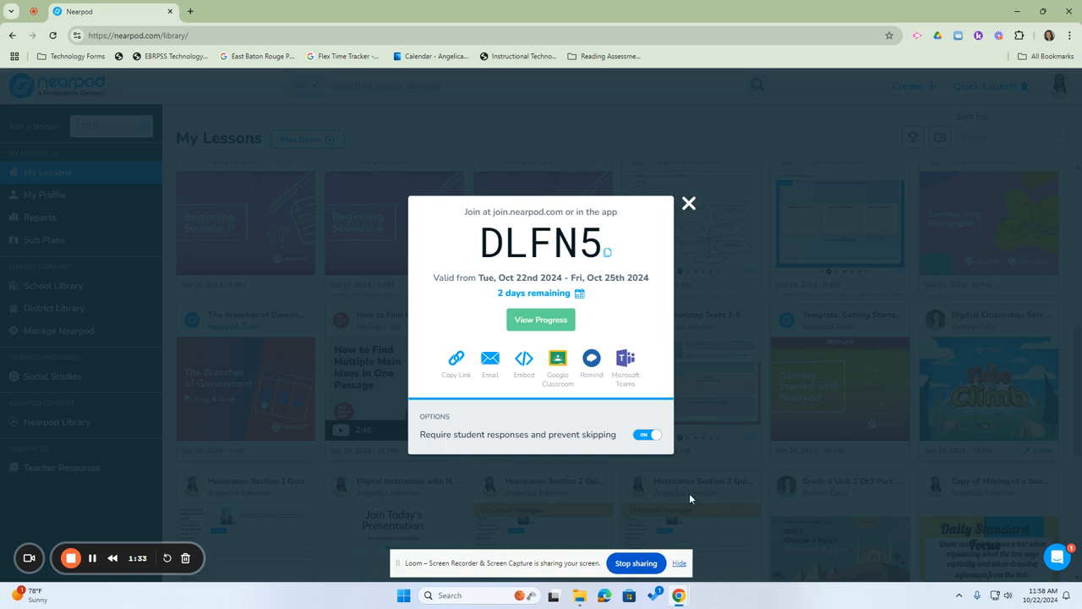
pyautogui.click(646, 433)
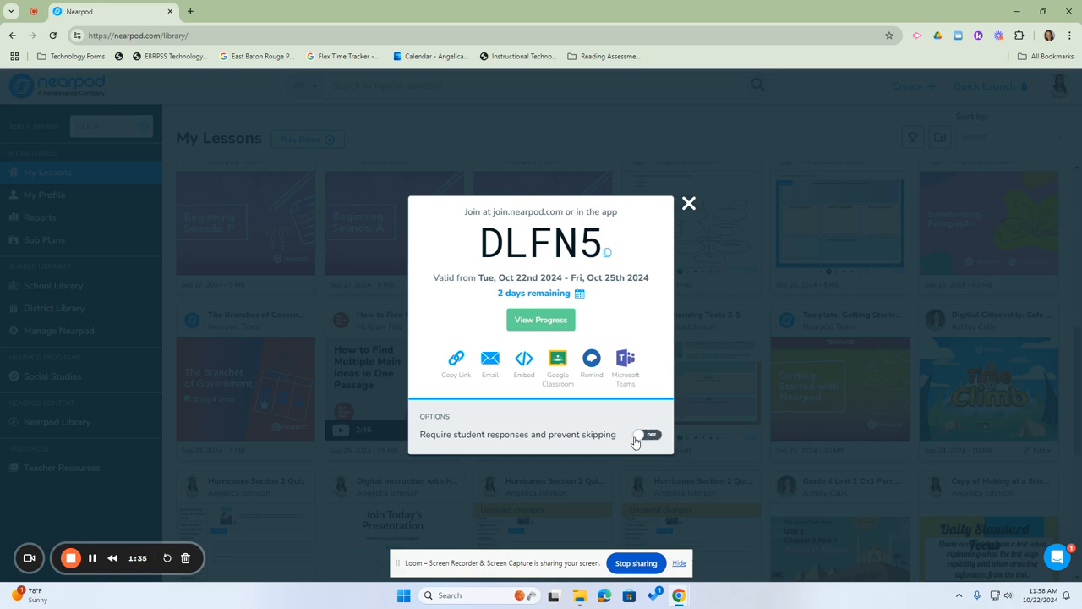
pyautogui.click(646, 433)
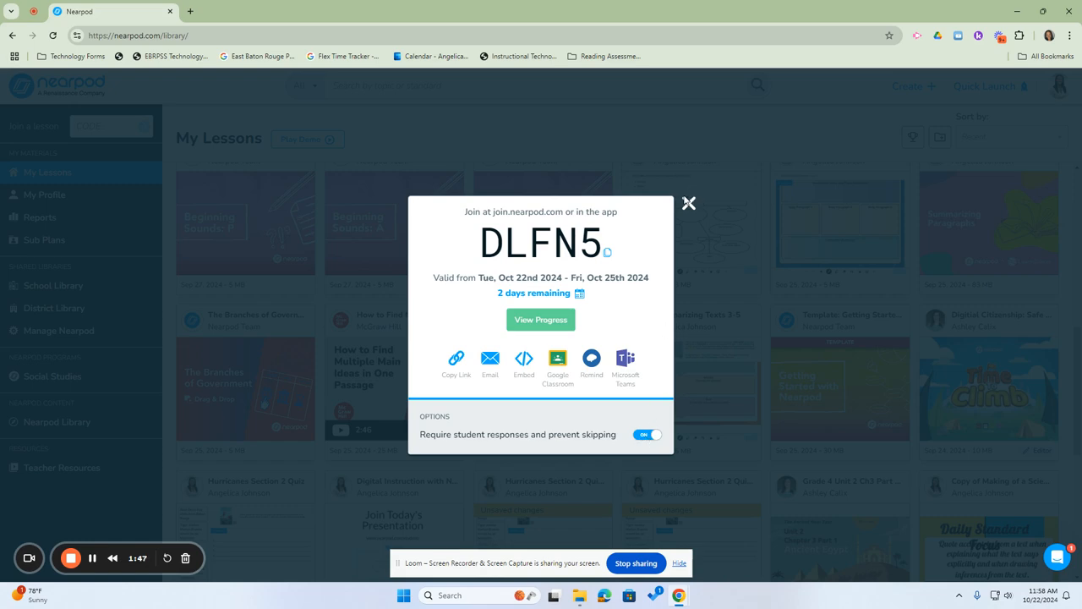
# - Close the DLFN5 code details and reopen Teach Options for the lesson
pyautogui.click(690, 203)
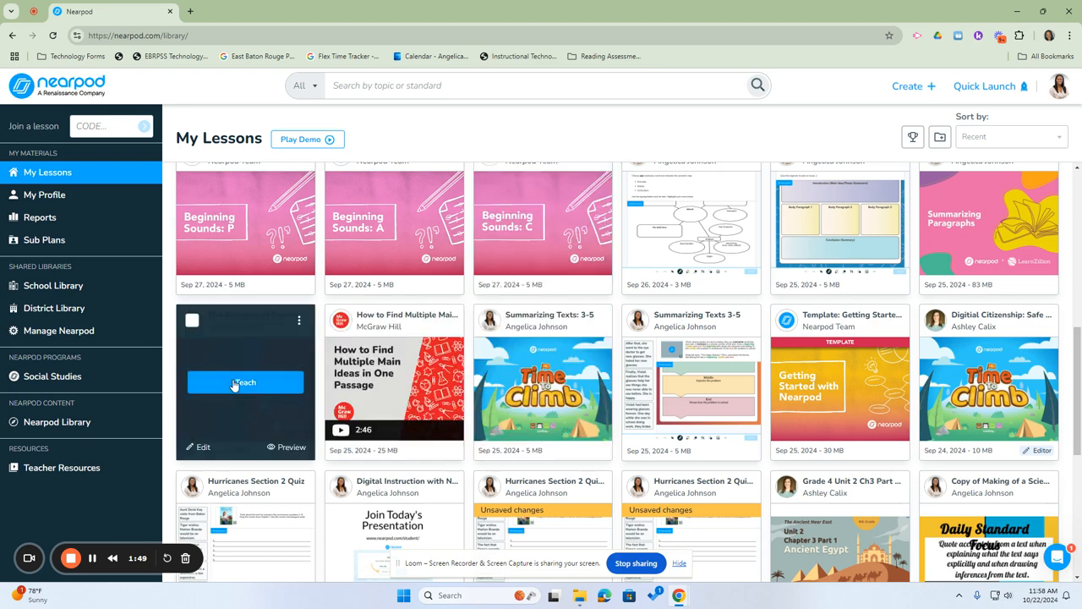
pyautogui.click(245, 382)
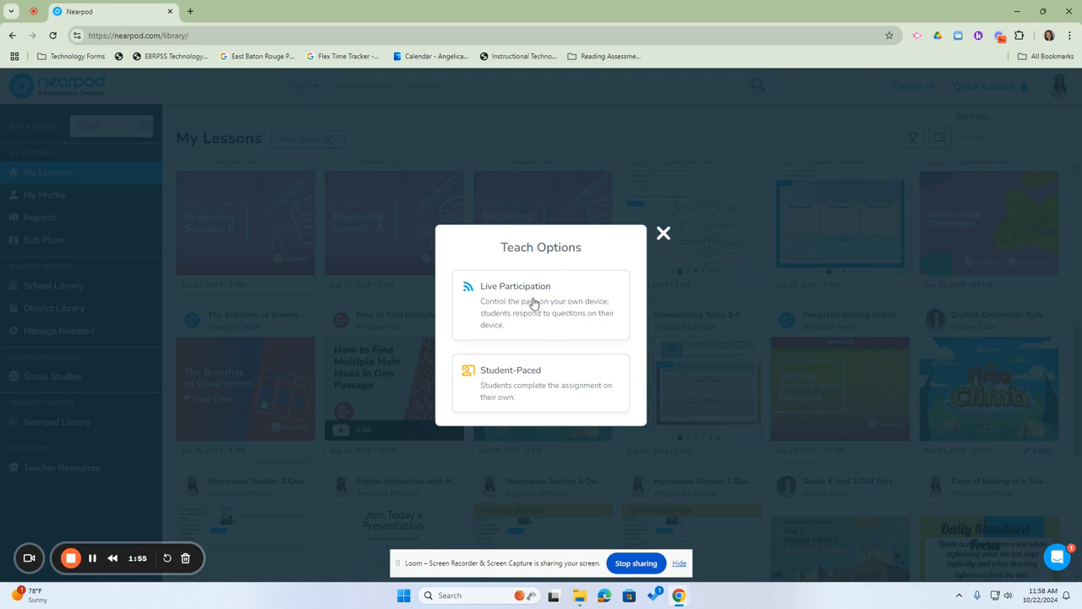
pyautogui.click(541, 305)
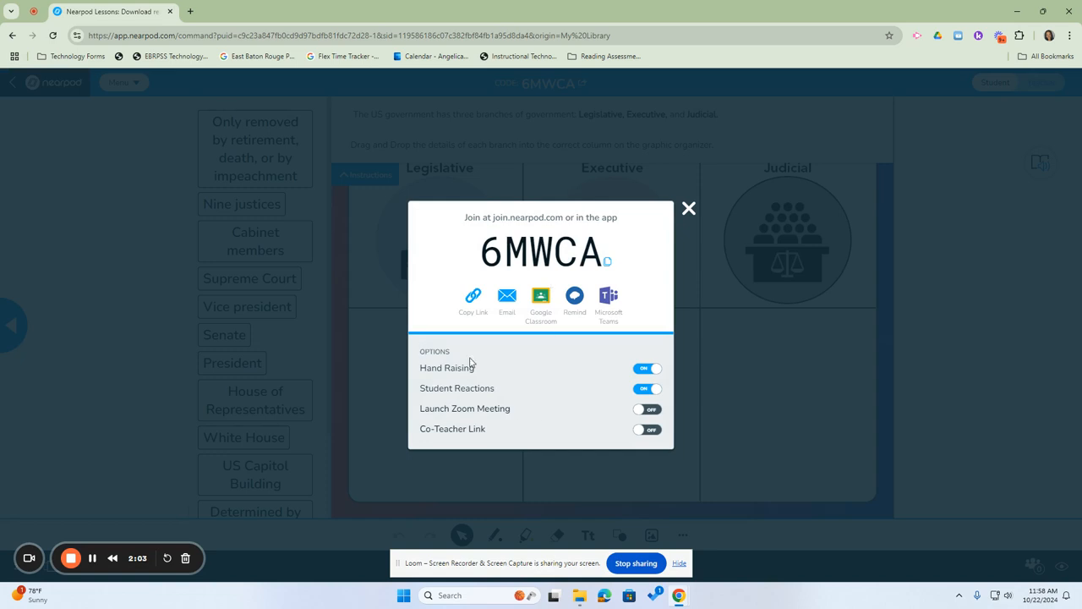
pyautogui.moveTo(619, 353)
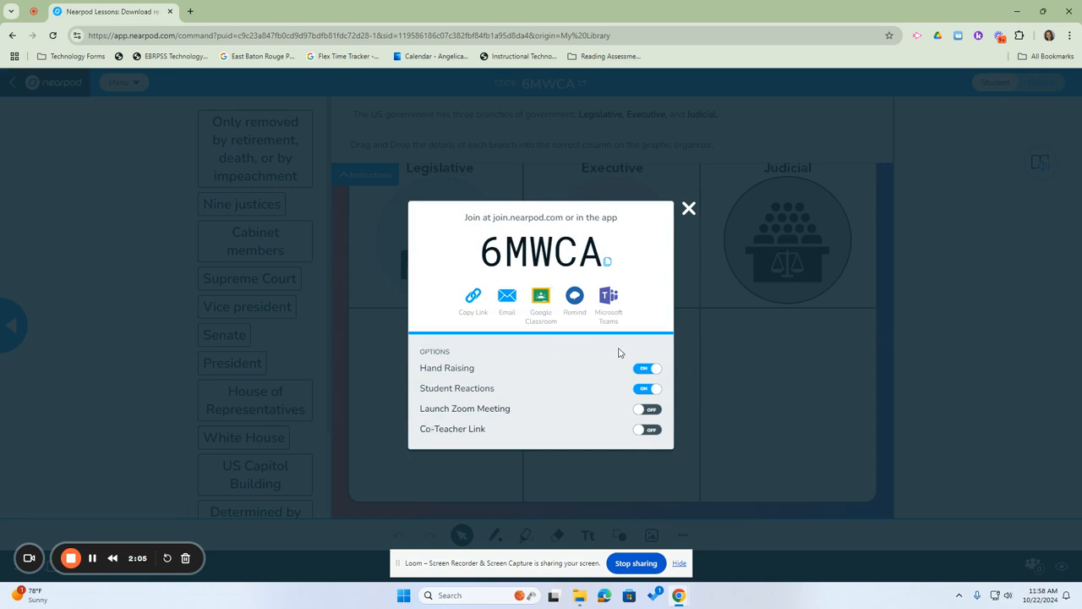
pyautogui.moveTo(414, 390)
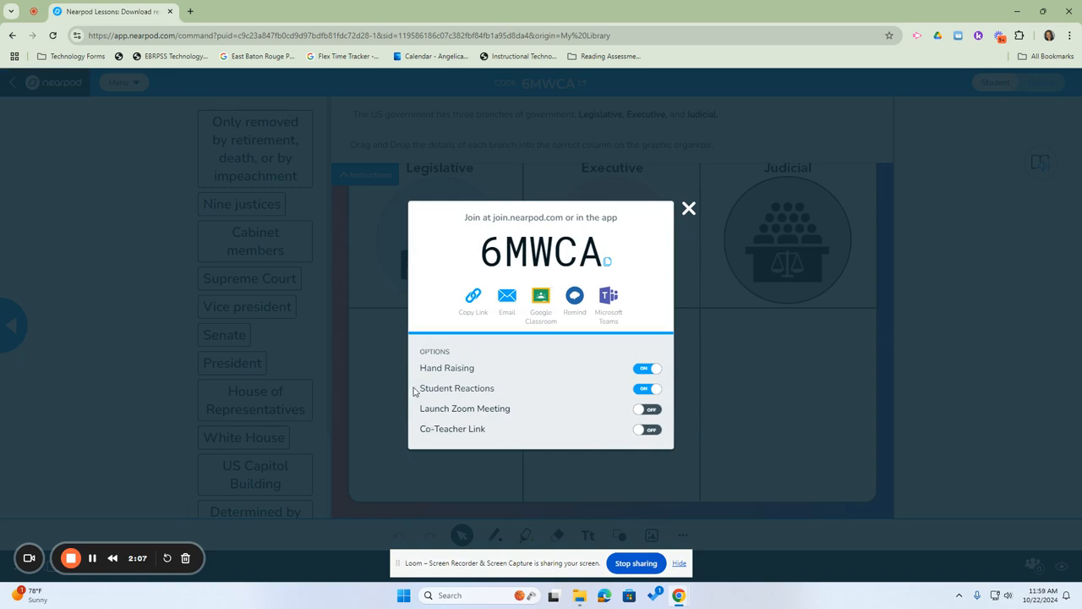
pyautogui.moveTo(413, 368)
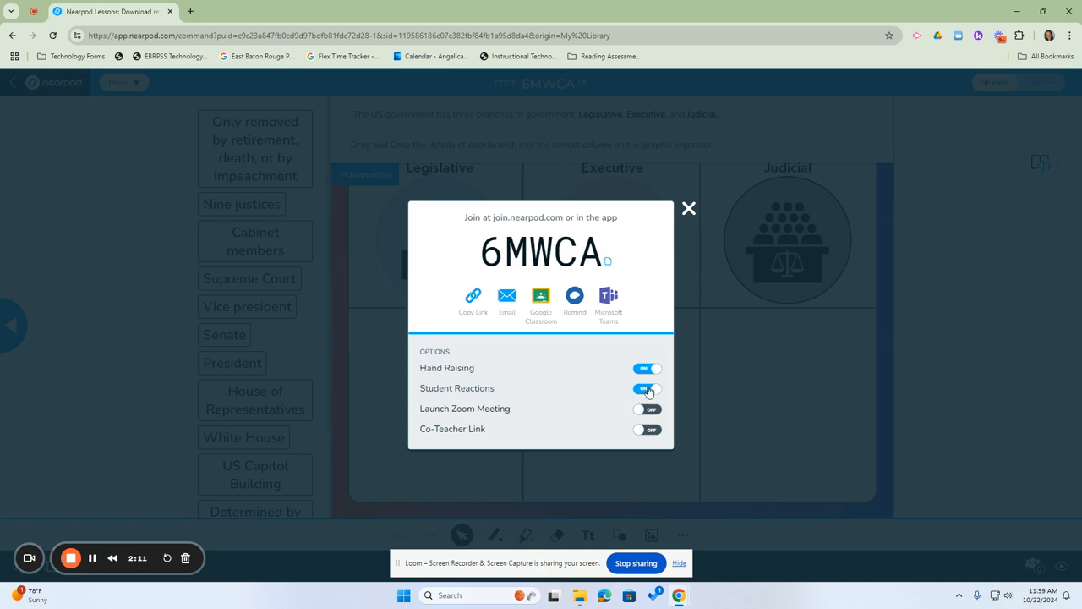
pyautogui.click(645, 369)
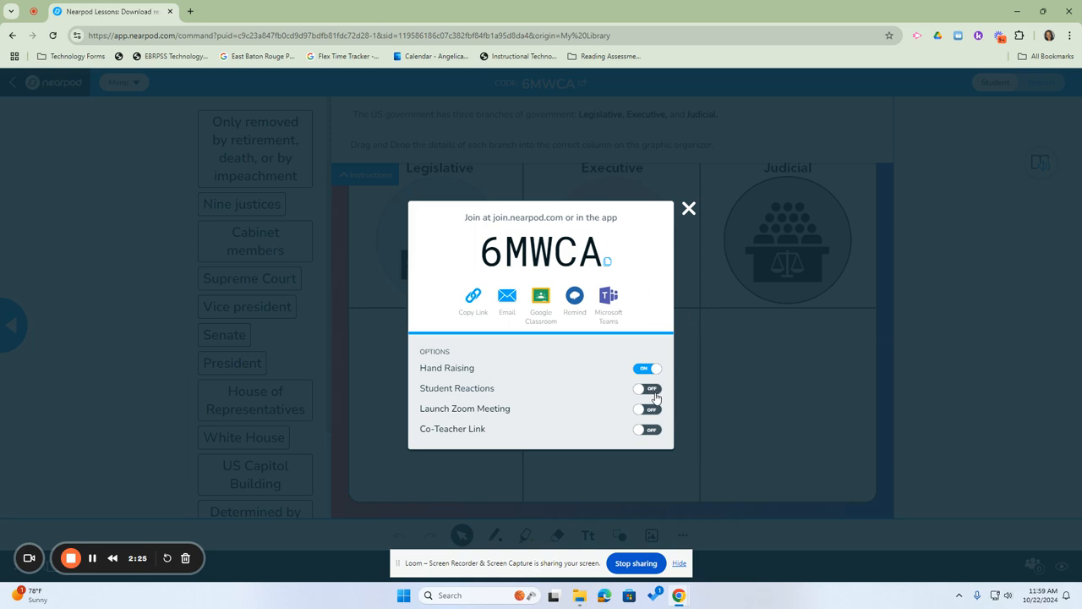
pyautogui.click(646, 388)
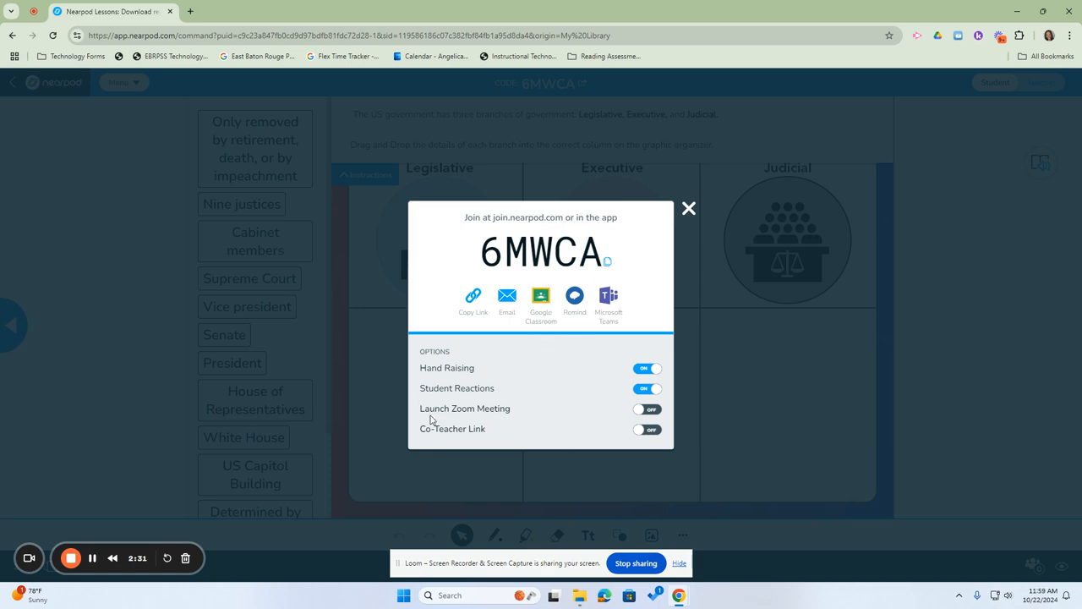
pyautogui.moveTo(666, 412)
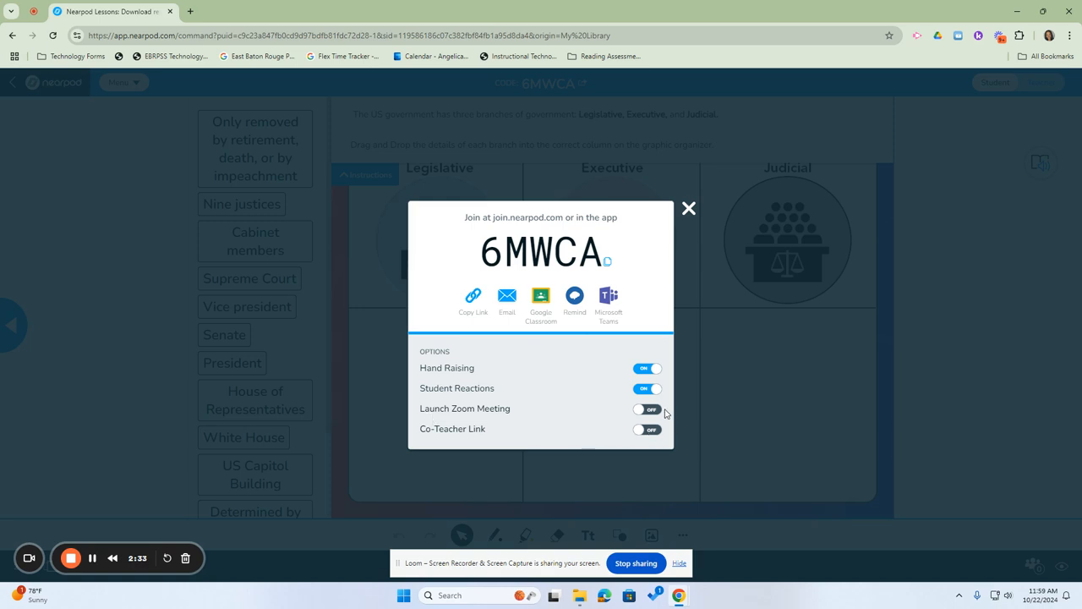
pyautogui.click(646, 407)
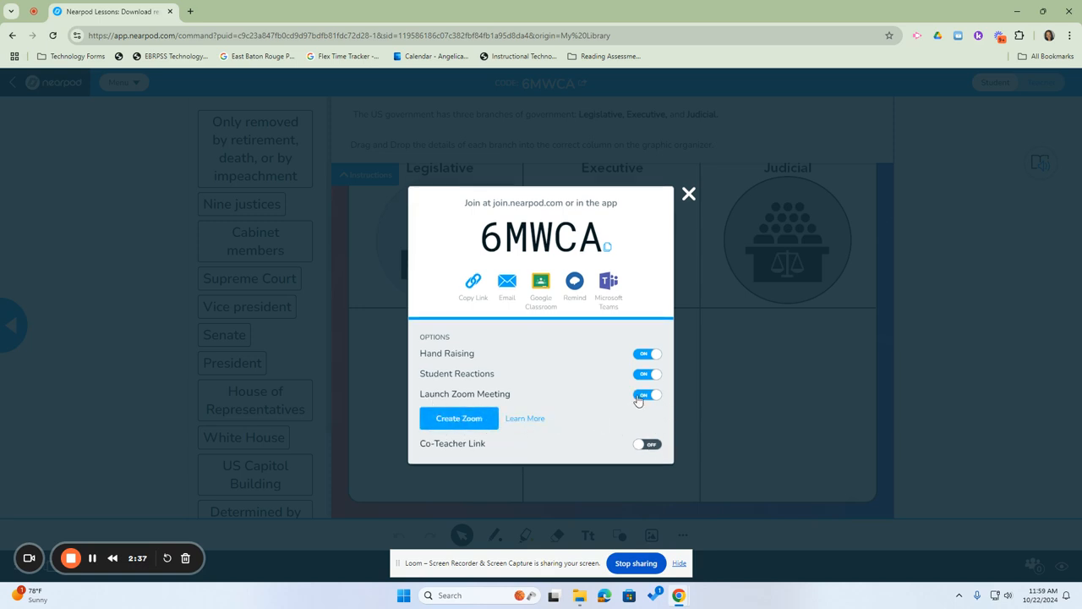
pyautogui.click(646, 394)
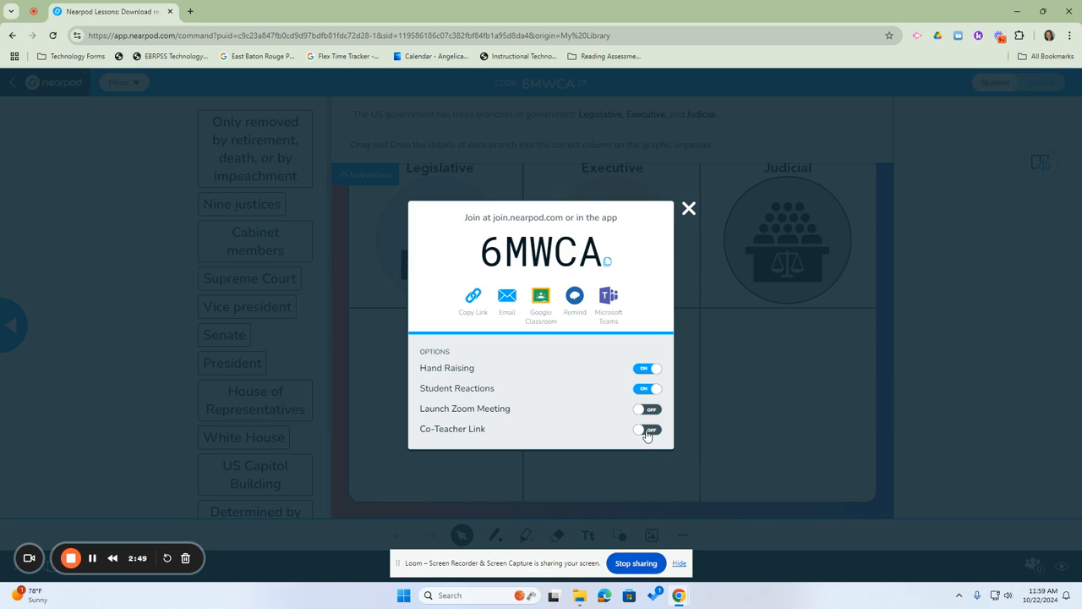
pyautogui.moveTo(659, 443)
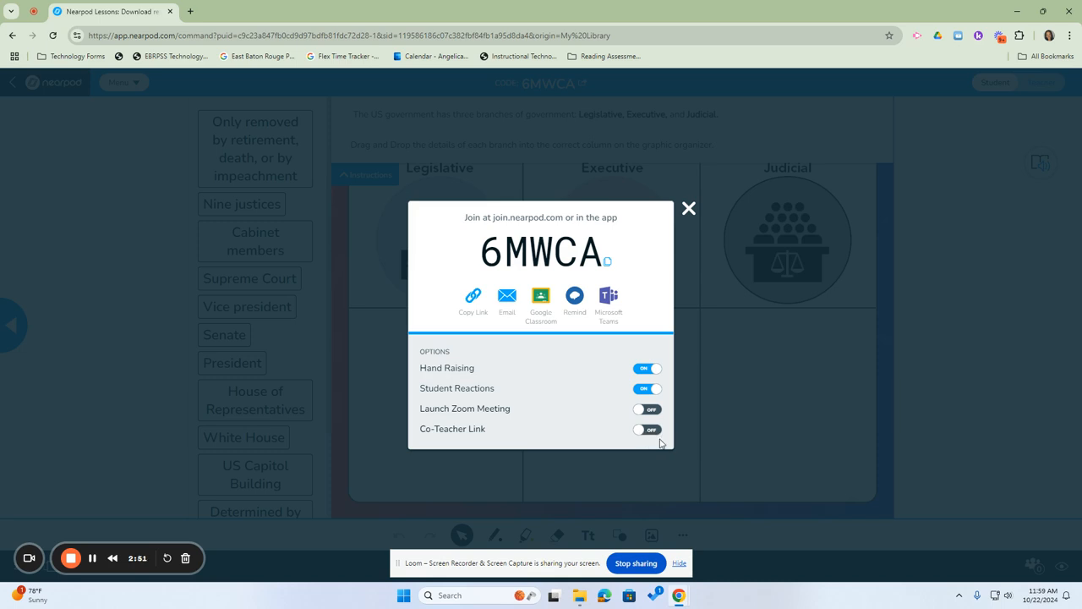
pyautogui.click(646, 430)
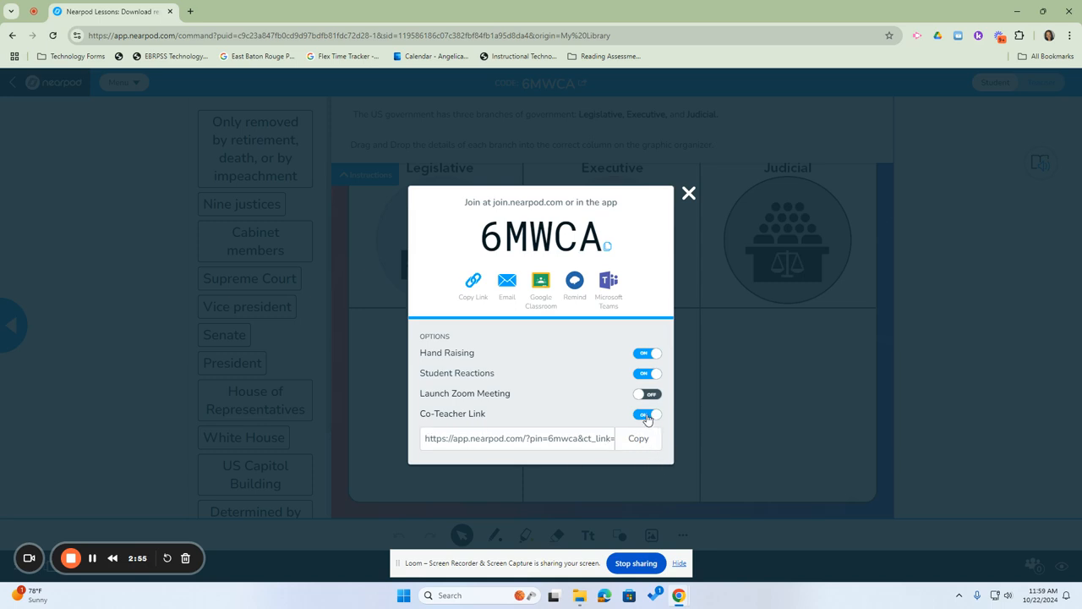
pyautogui.click(646, 413)
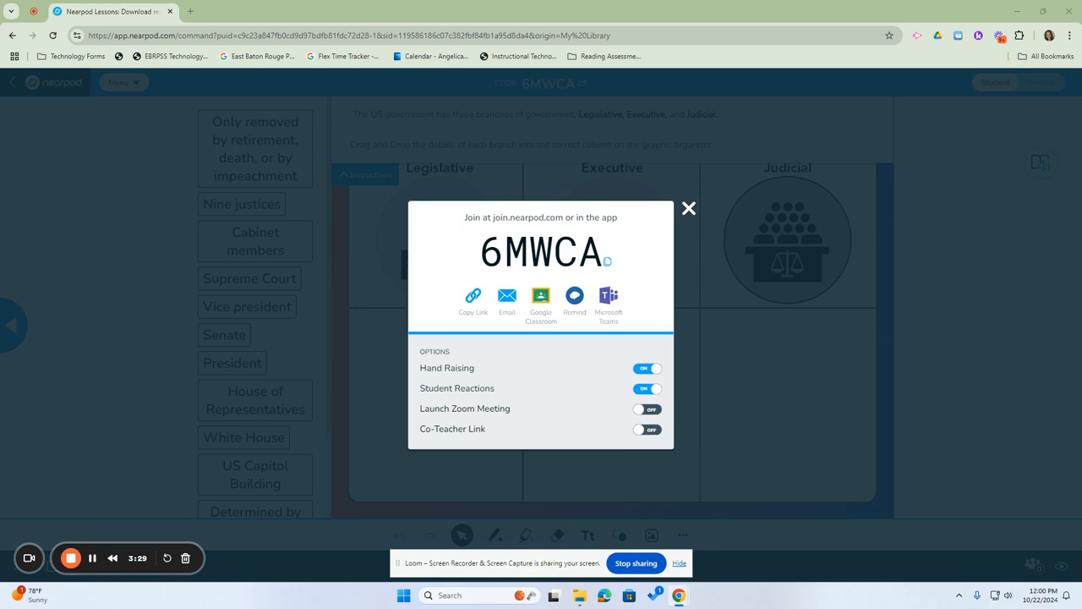
# - Close the 6MWCA join code window and start collapsing the Instructions panel
pyautogui.click(688, 208)
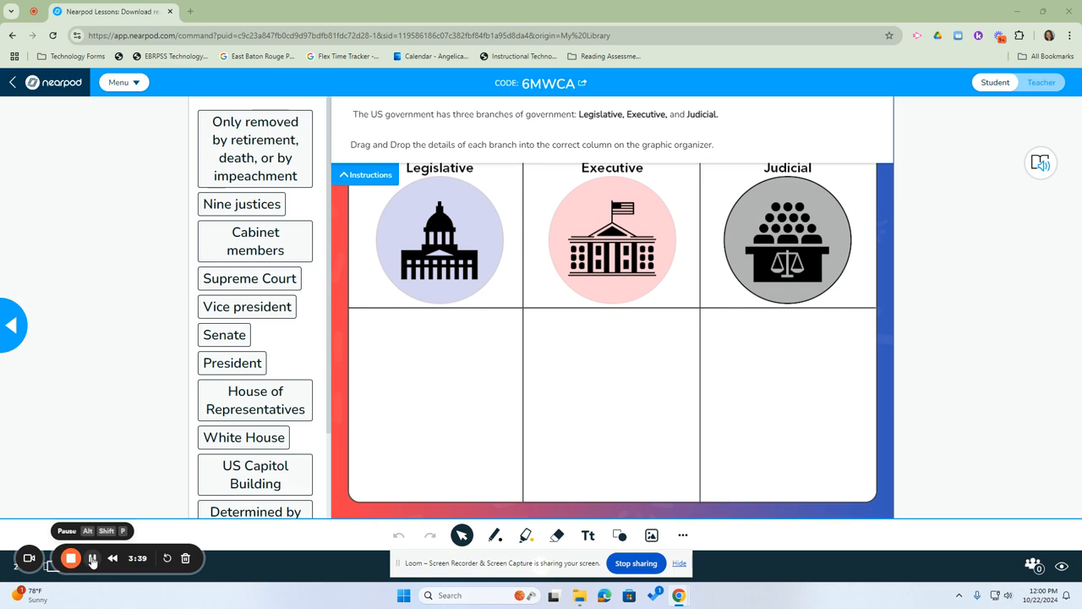
pyautogui.click(93, 558)
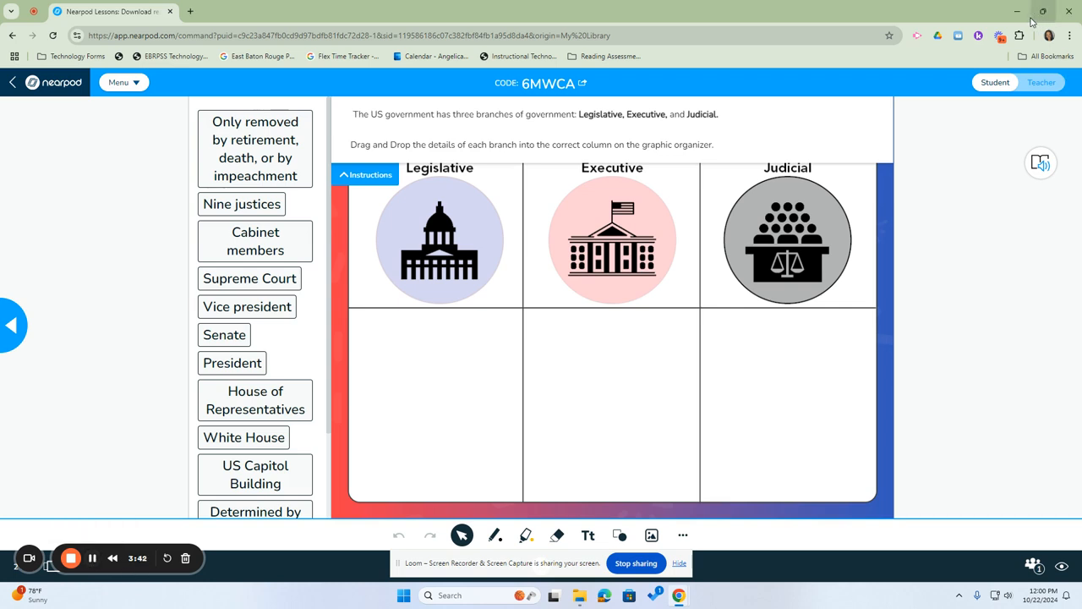
pyautogui.moveTo(352, 149)
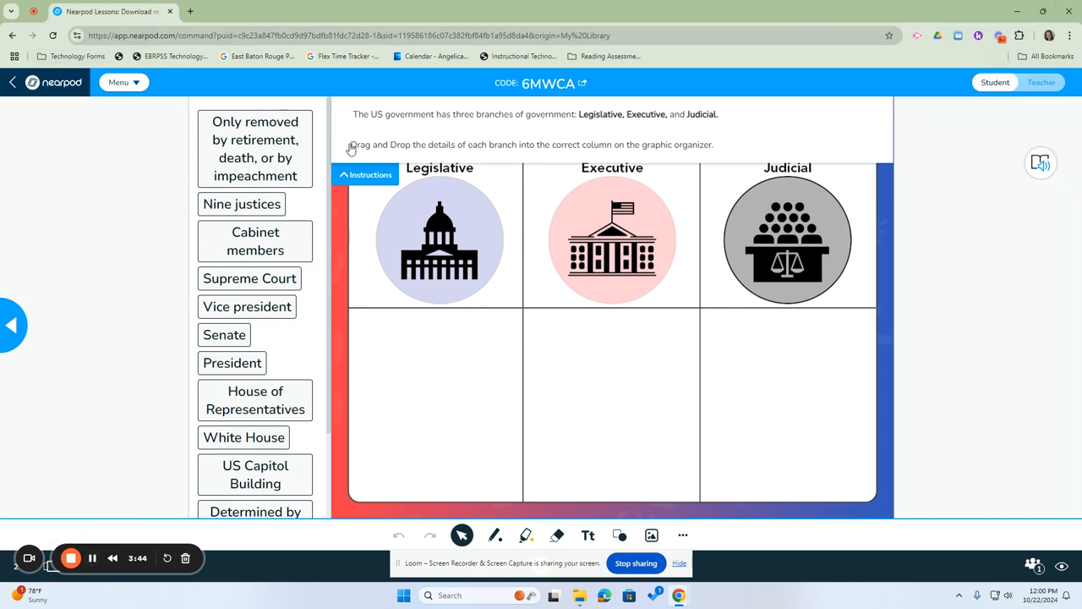
pyautogui.moveTo(539, 108)
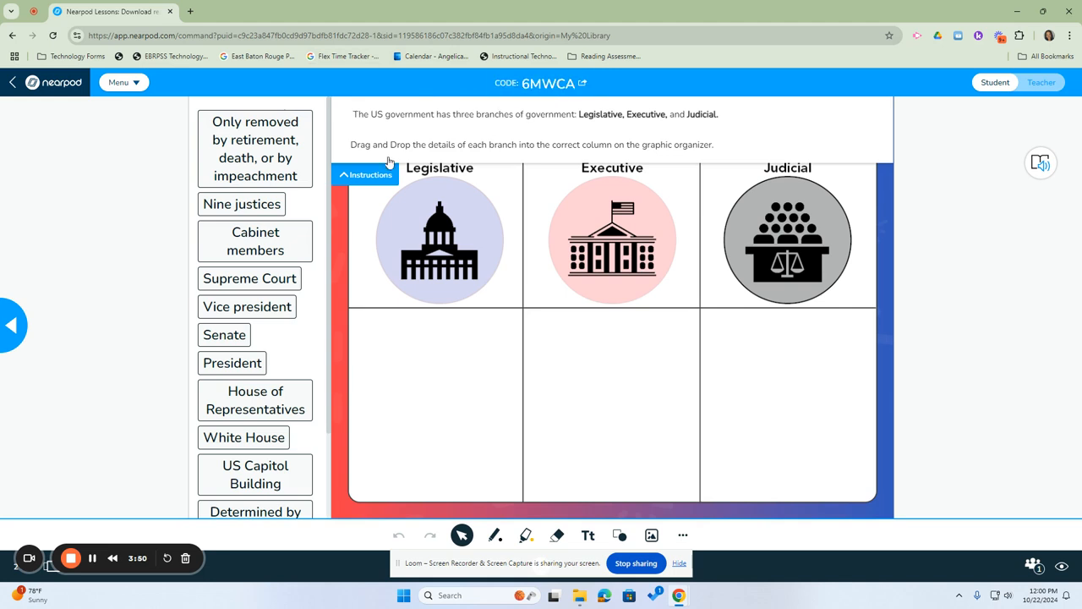
pyautogui.moveTo(389, 128)
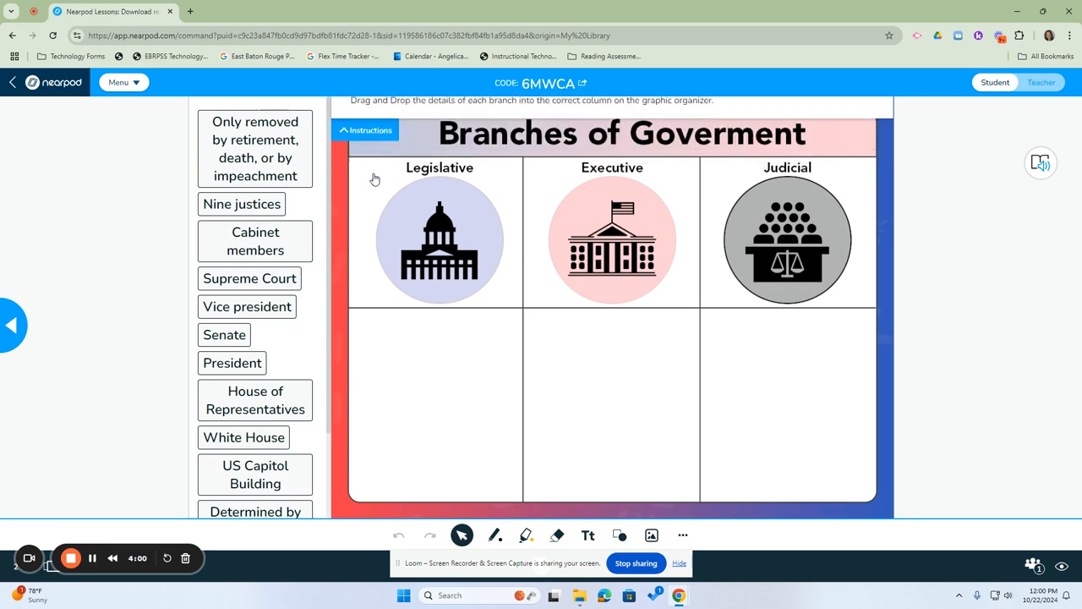
# - Hide the slide instructions and scroll to a student's in-progress drag-and-drop response
pyautogui.click(365, 130)
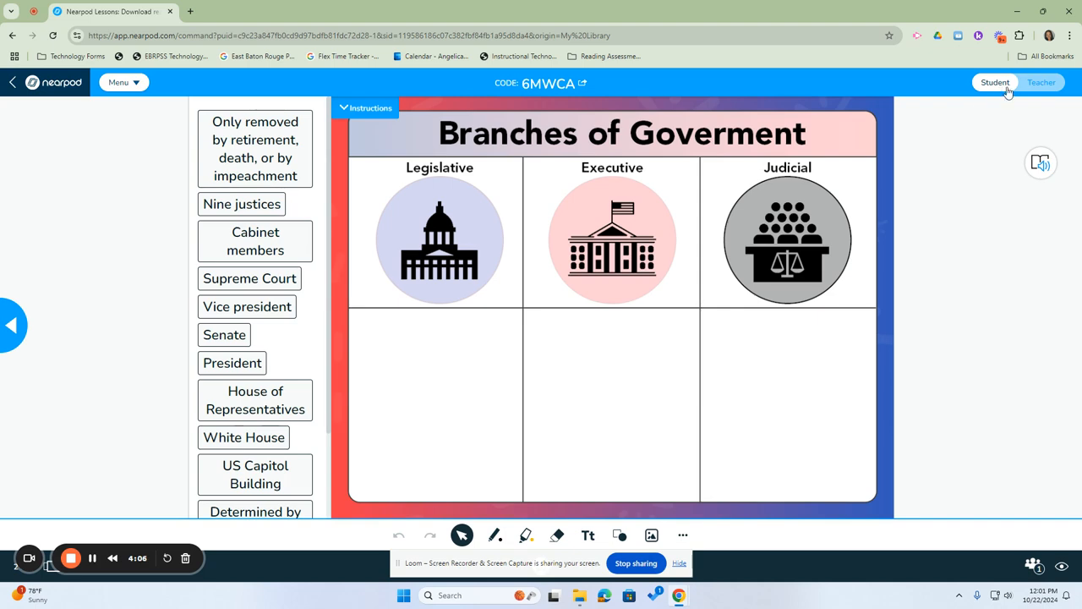
pyautogui.scroll(-3)
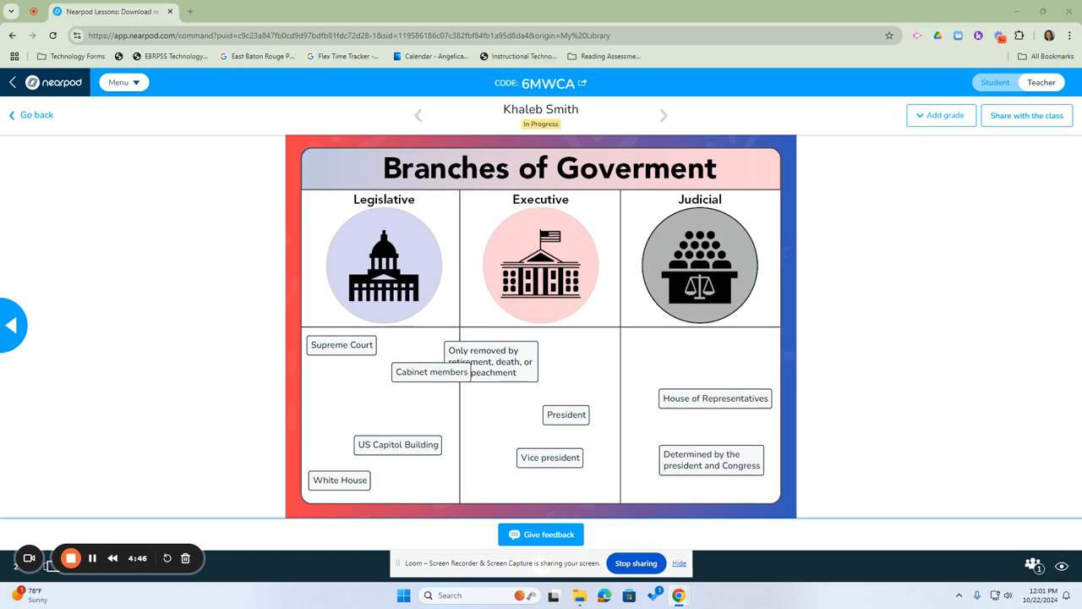
# - Move Supreme Court under Judicial and the retirement and House of Representatives cards under Legislative
pyautogui.moveTo(341, 345); pyautogui.dragTo(348, 402)
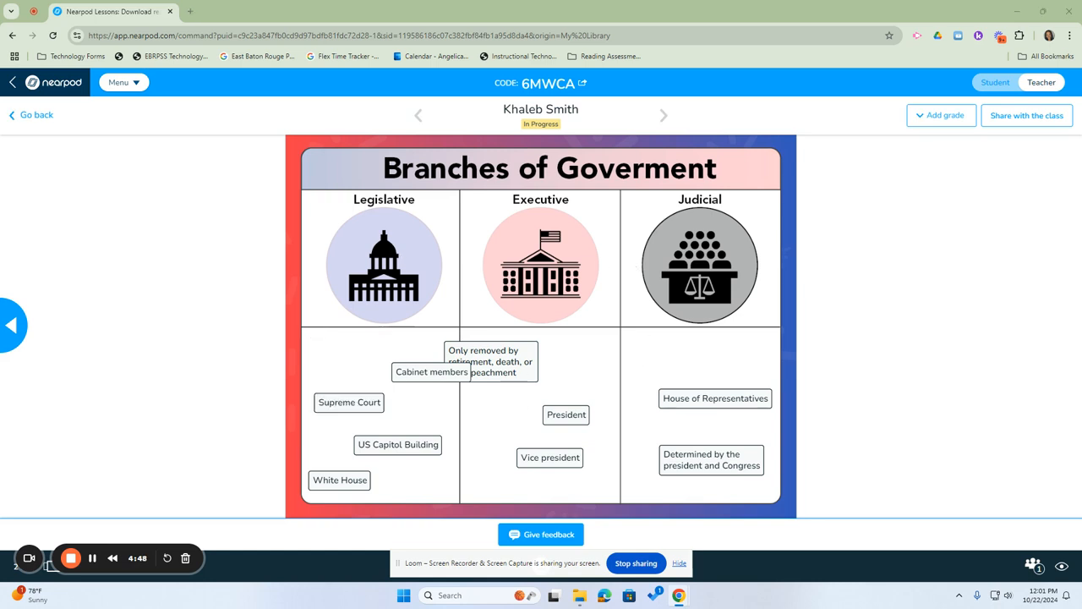
pyautogui.moveTo(491, 362); pyautogui.dragTo(349, 340)
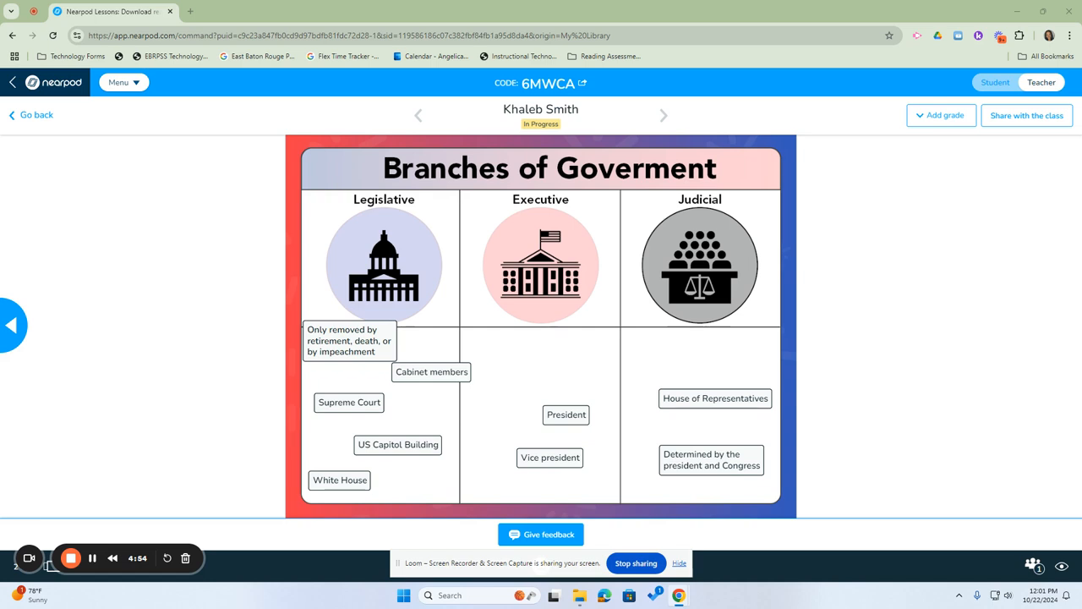
pyautogui.moveTo(348, 403); pyautogui.dragTo(703, 341)
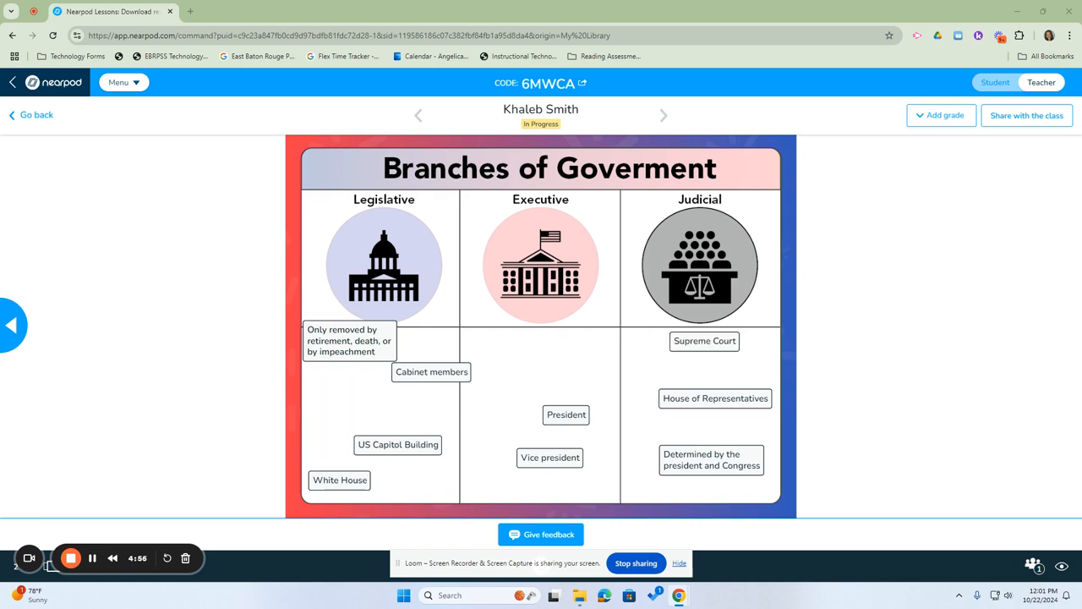
pyautogui.moveTo(714, 399); pyautogui.dragTo(345, 406)
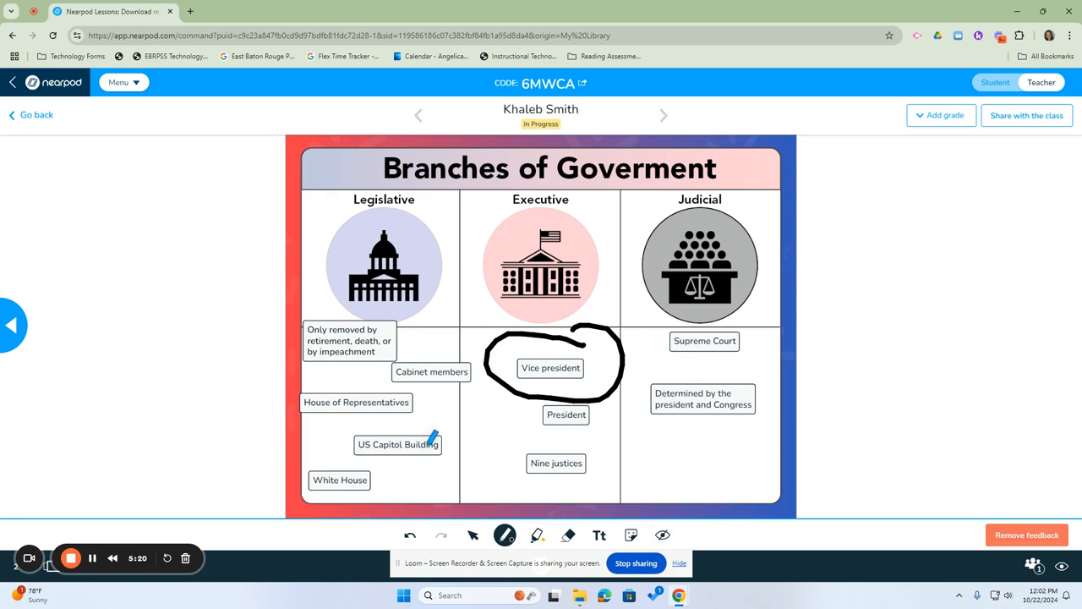
pyautogui.moveTo(379, 477)
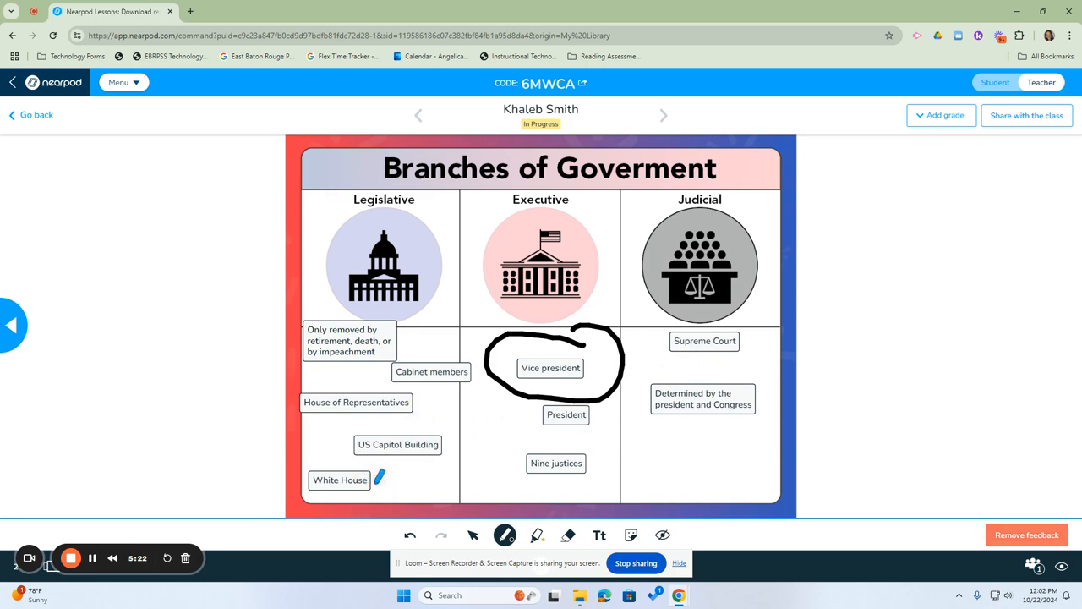
# - Draw an arrow from Nine justices to Judicial, add a pumpkin sticker, then hide the feedback
pyautogui.moveTo(584, 465); pyautogui.dragTo(642, 423)
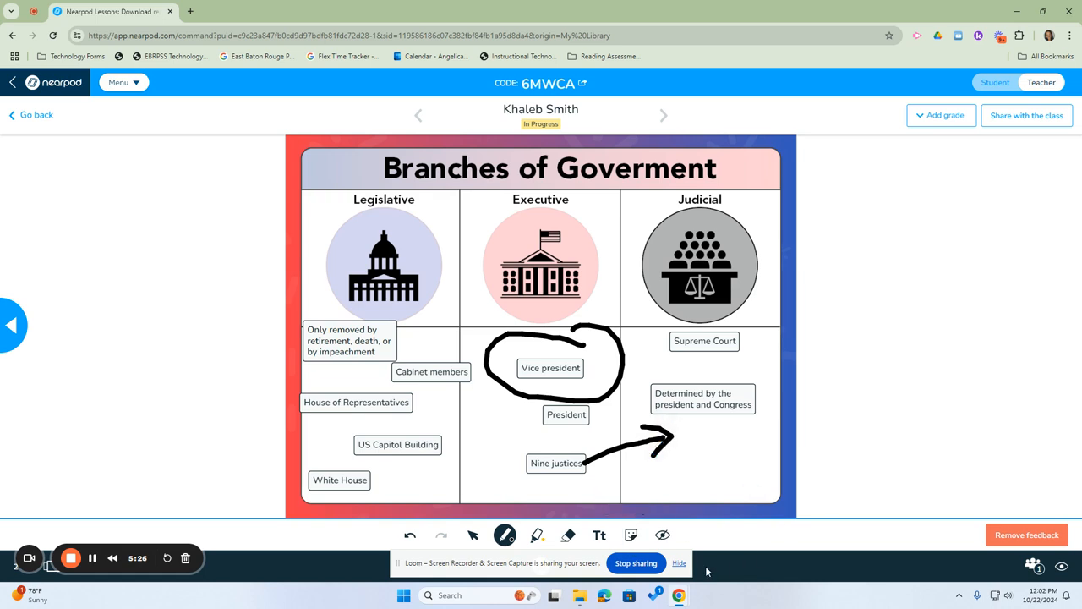
pyautogui.click(631, 535)
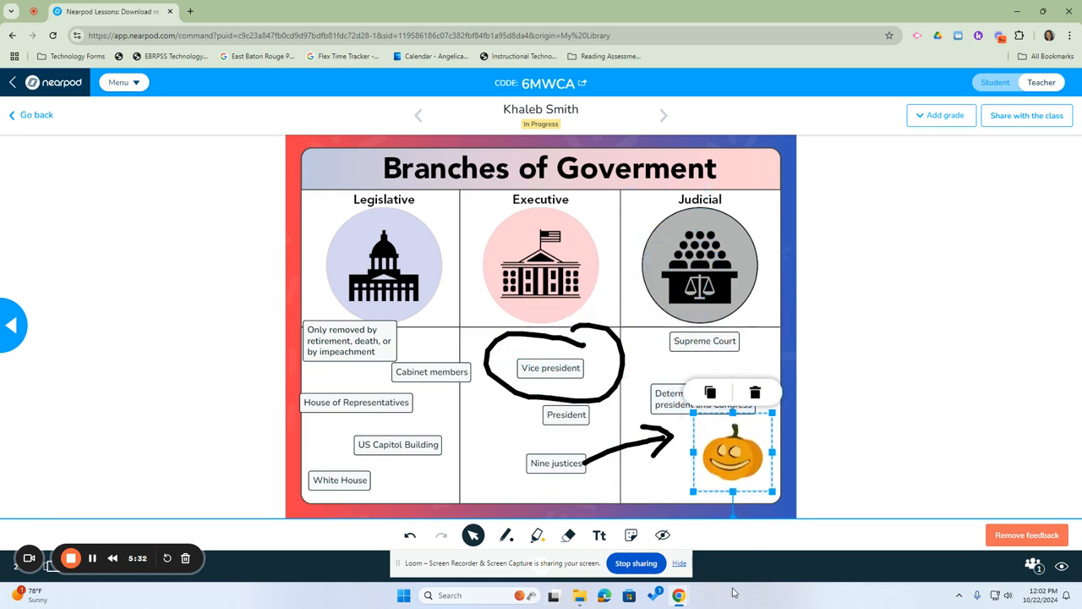
pyautogui.moveTo(662, 534)
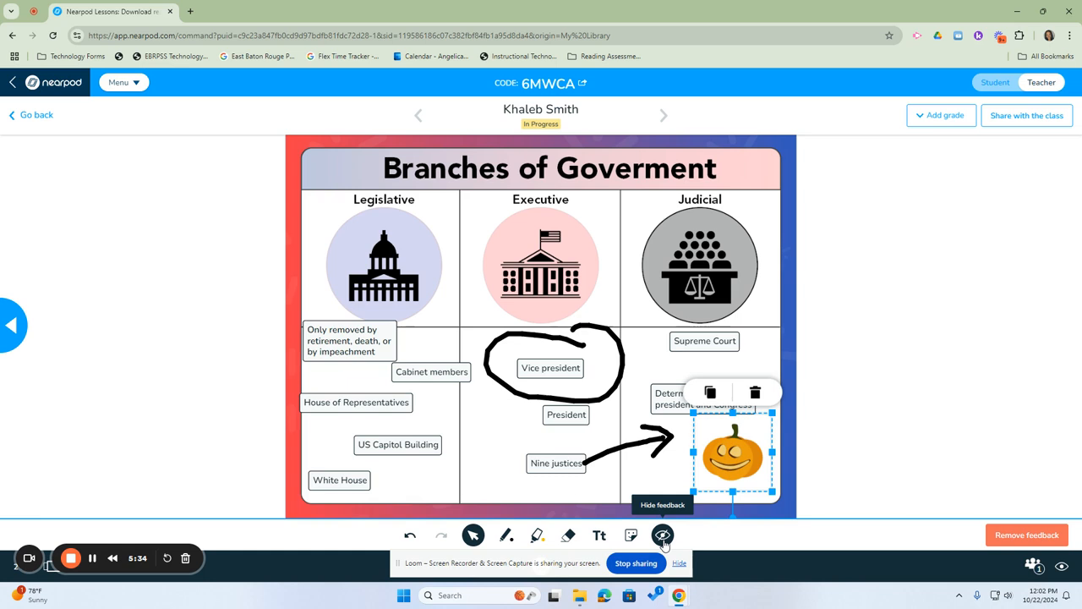
pyautogui.click(662, 534)
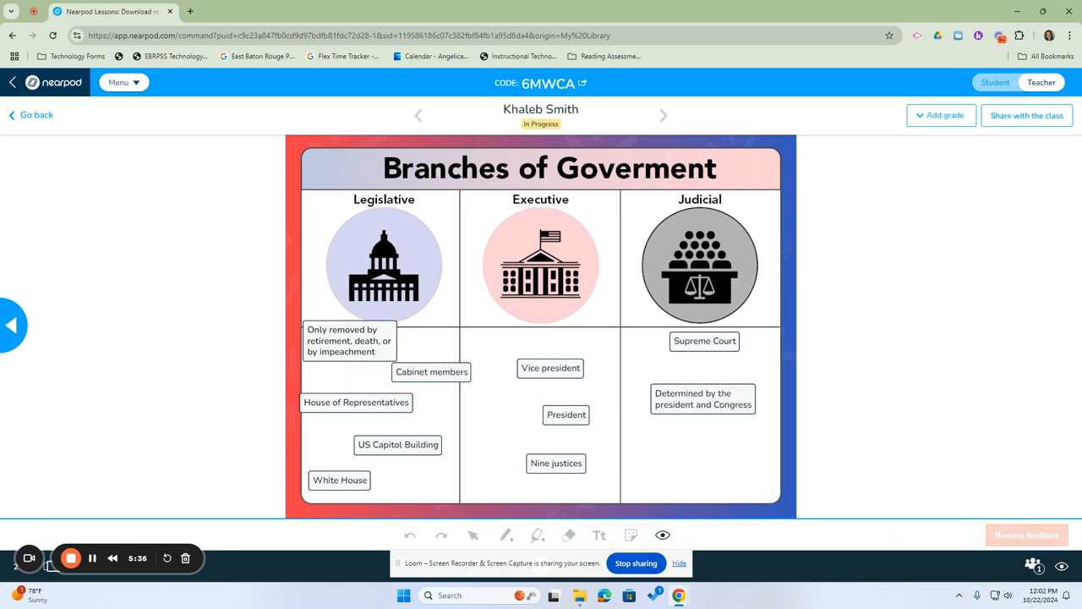
pyautogui.moveTo(1069, 166)
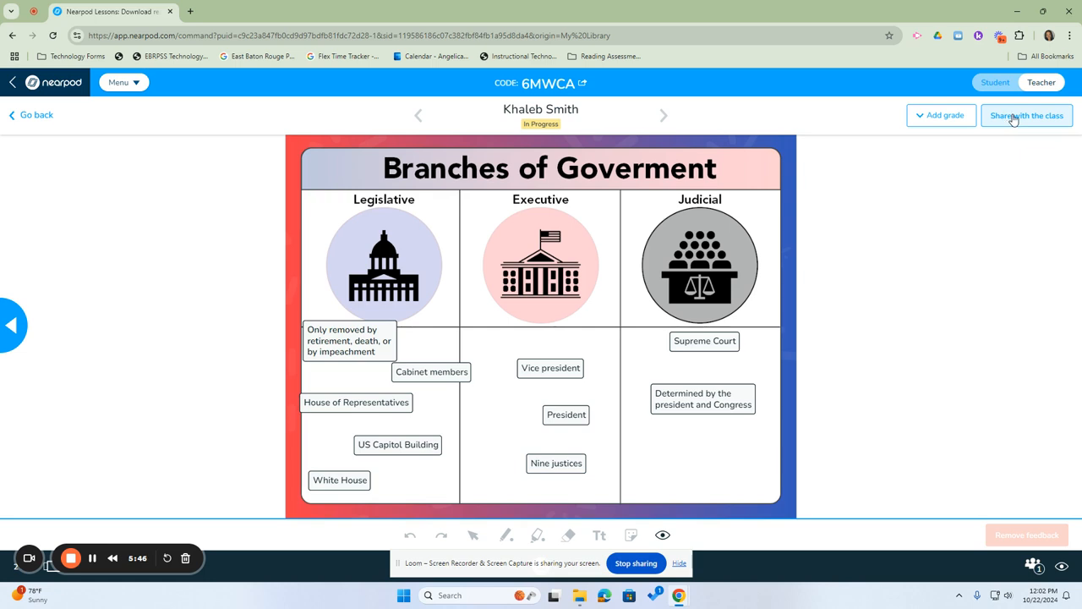
# - Share the student's work and feedback with the class, unshare it, then share it again
pyautogui.click(1026, 115)
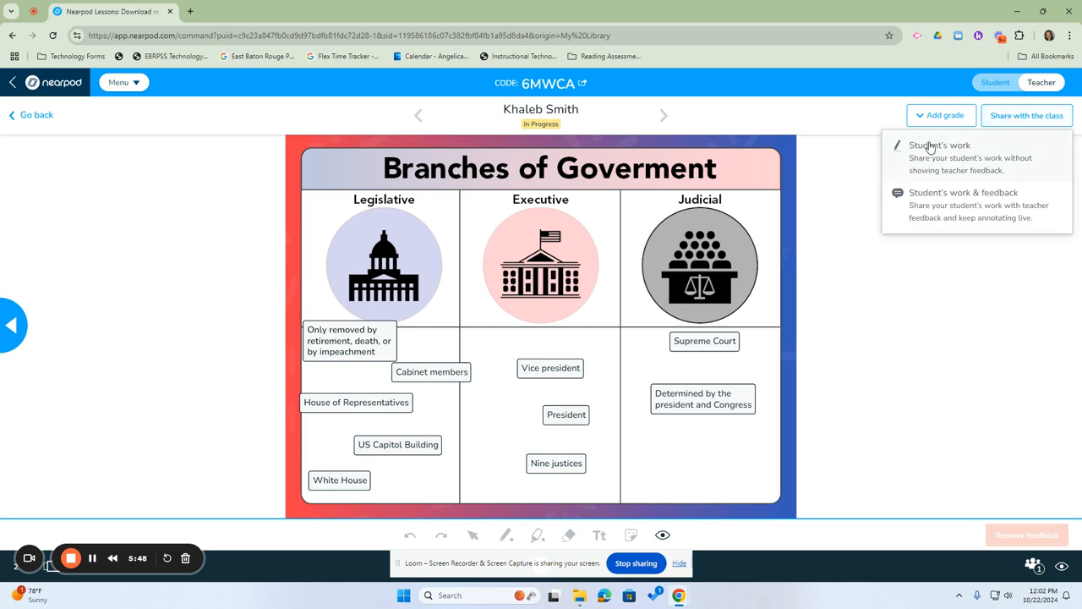
pyautogui.moveTo(937, 206)
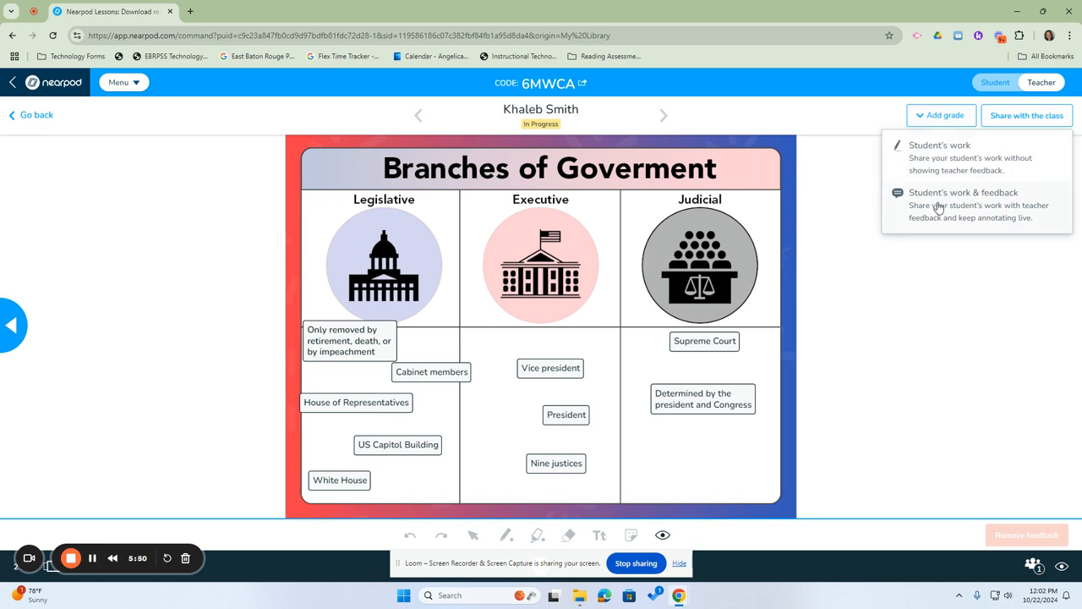
pyautogui.moveTo(596, 450)
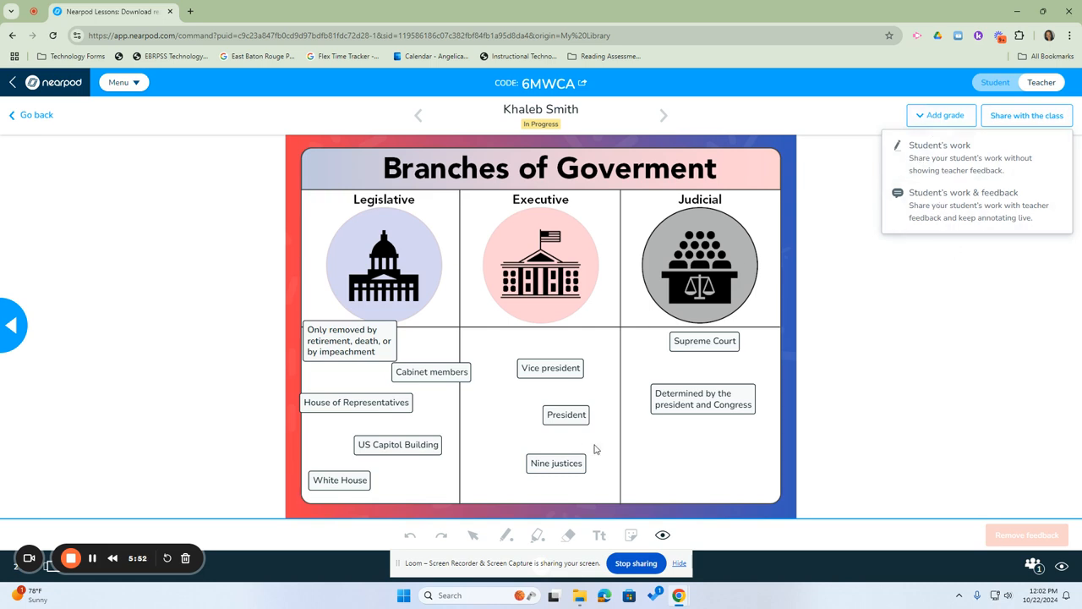
pyautogui.moveTo(567, 390)
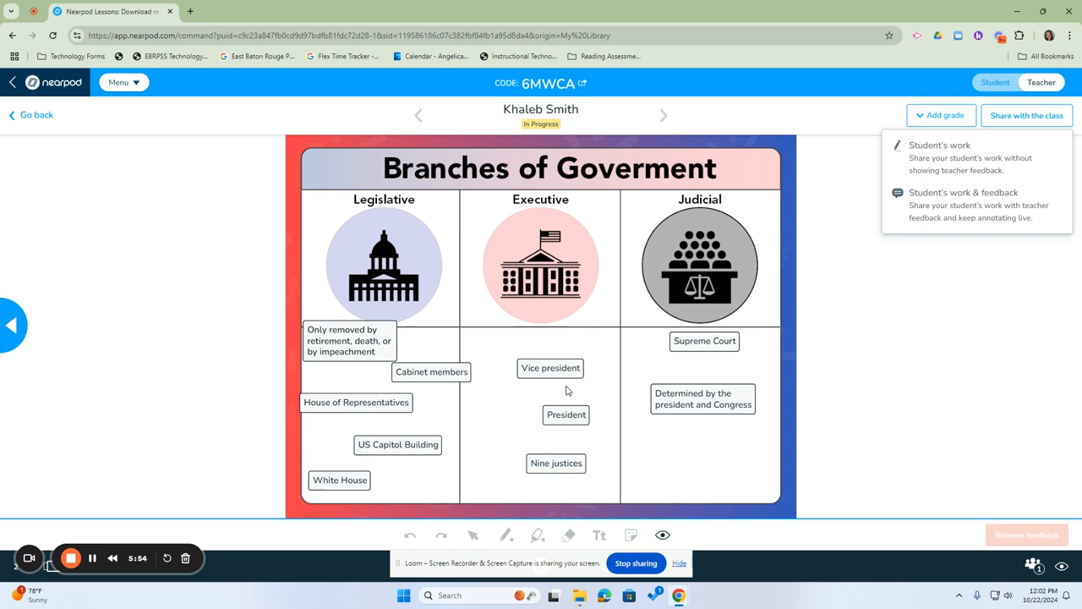
pyautogui.moveTo(636, 375)
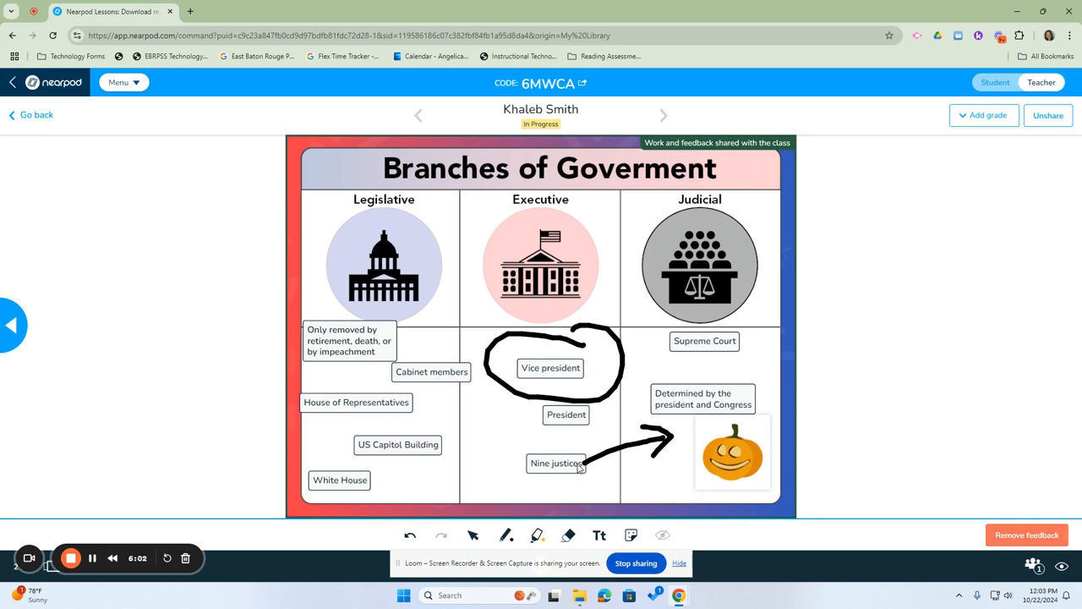
pyautogui.moveTo(132, 579)
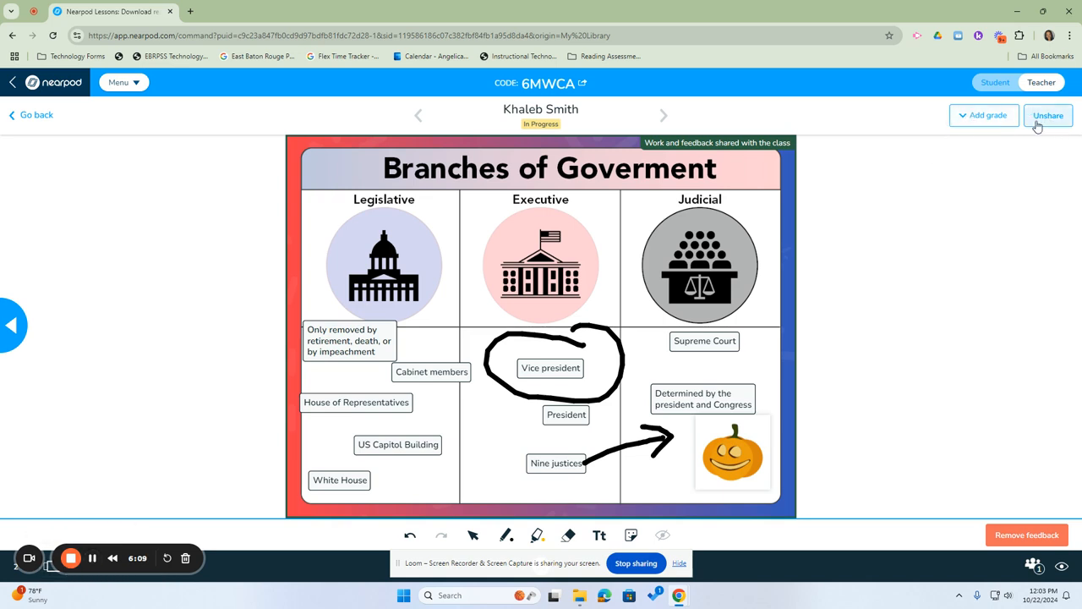
pyautogui.click(1048, 115)
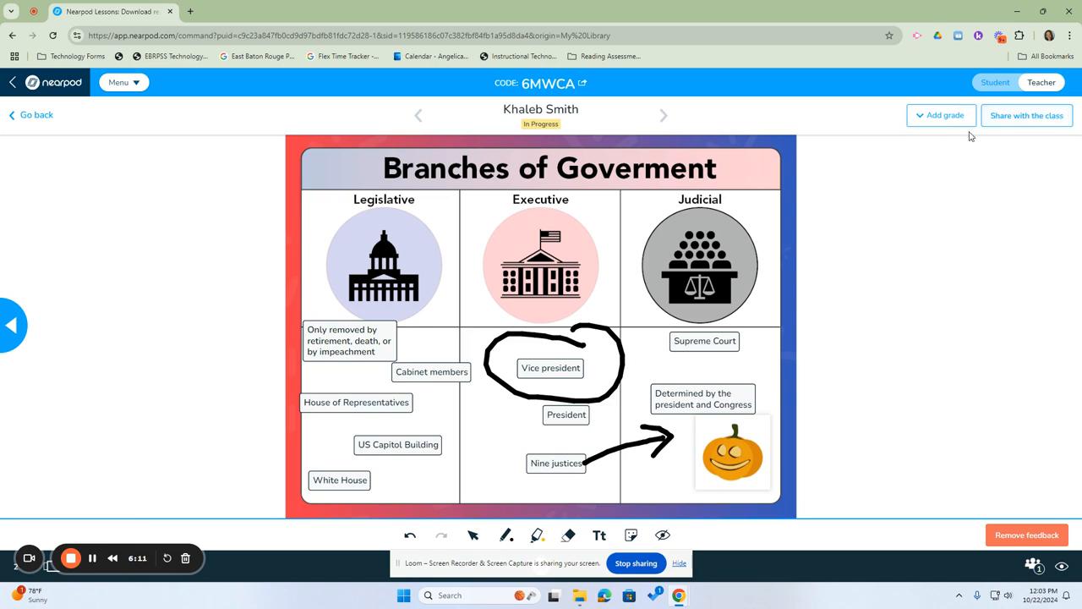
pyautogui.click(1027, 115)
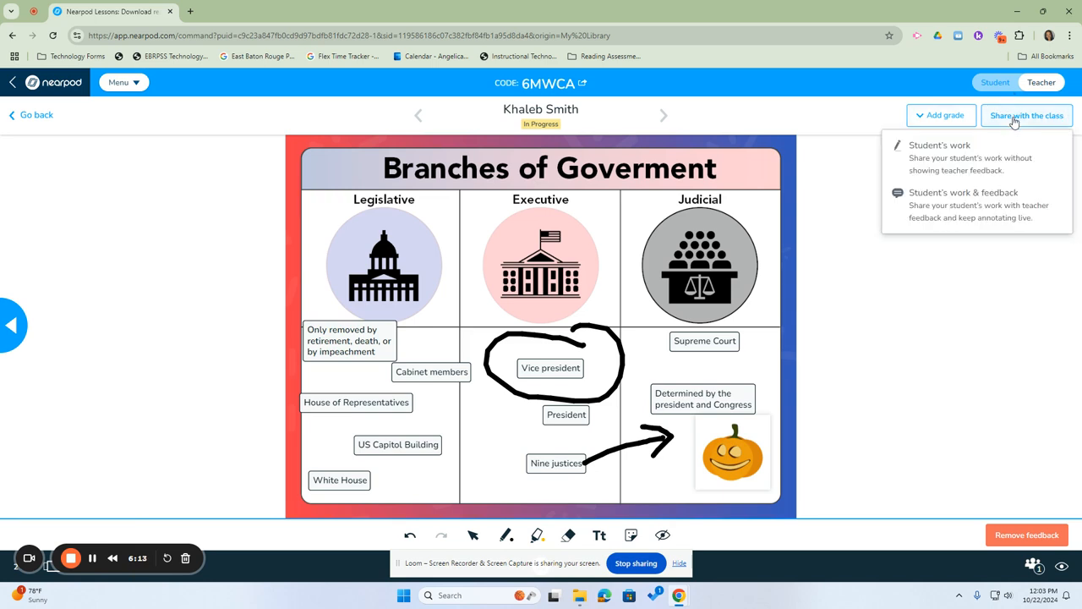
pyautogui.click(964, 192)
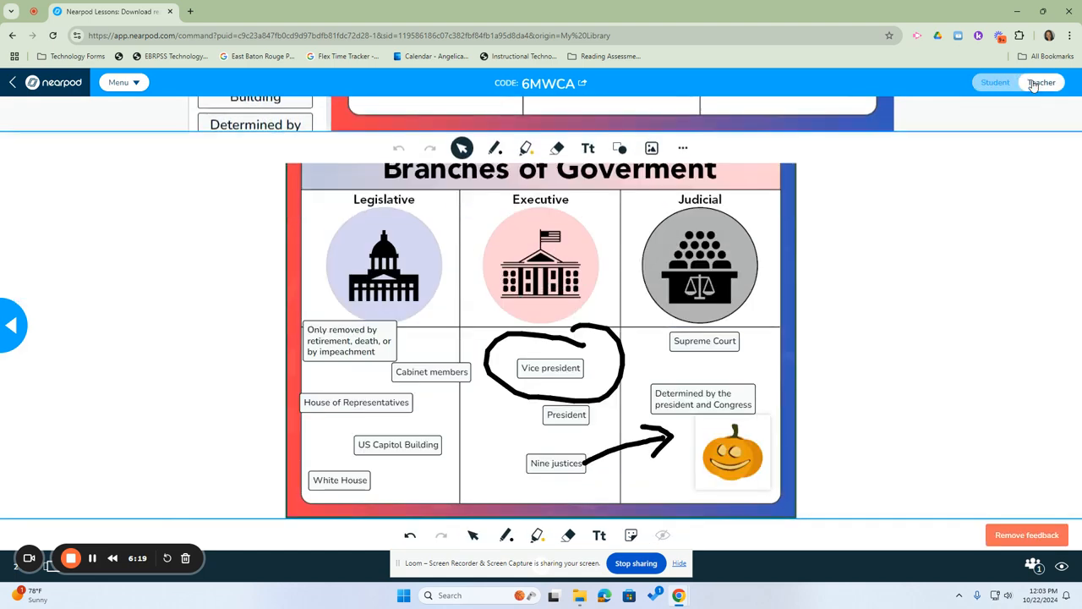
# - Grade the shared work, cycling through Needs Clarification to Approved
pyautogui.click(1041, 81)
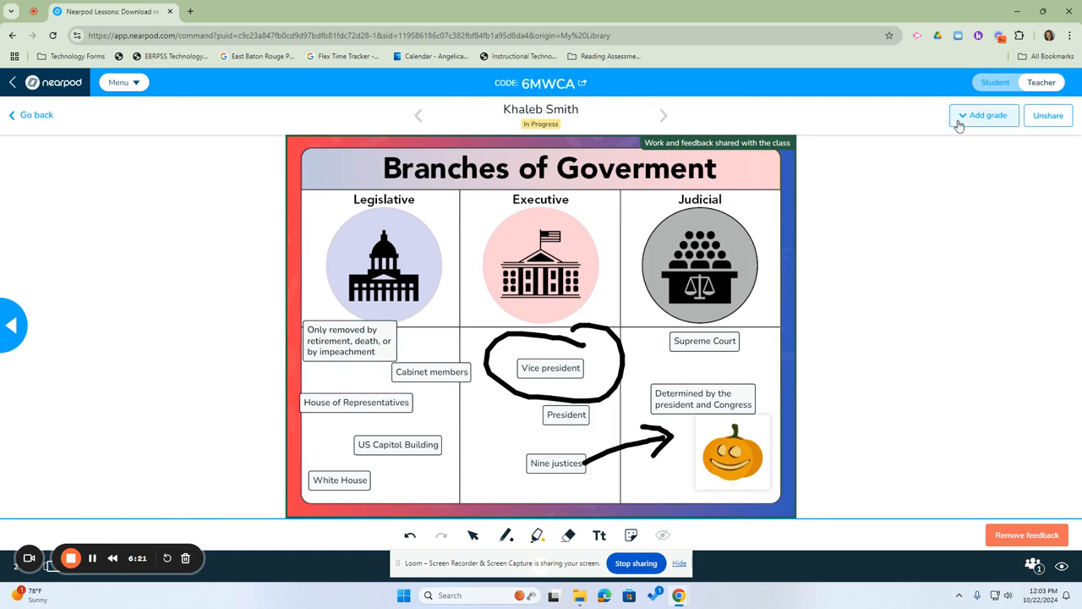
pyautogui.click(984, 115)
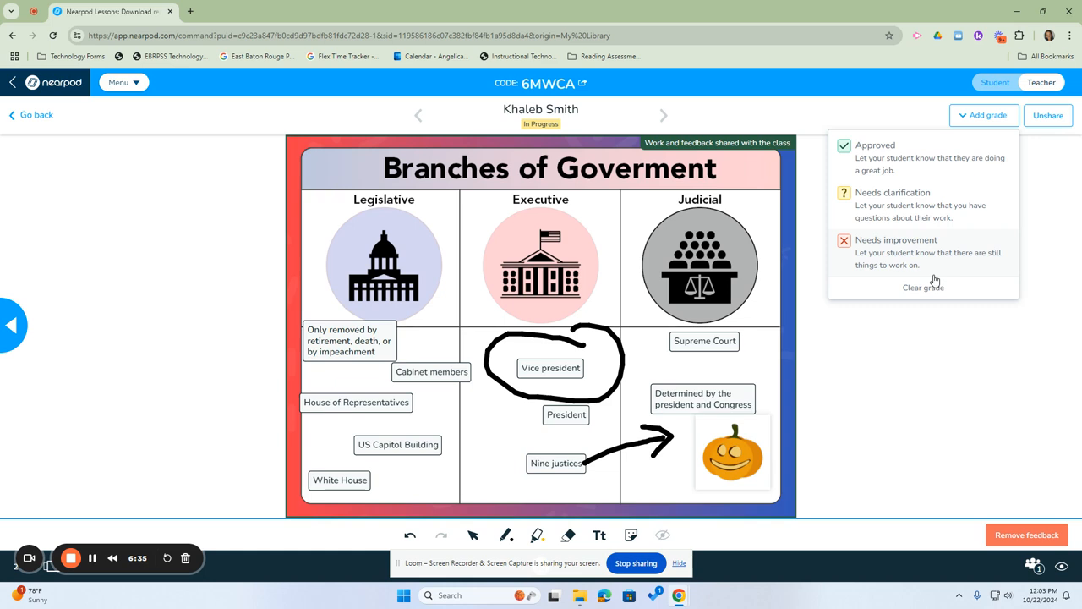
pyautogui.moveTo(889, 269)
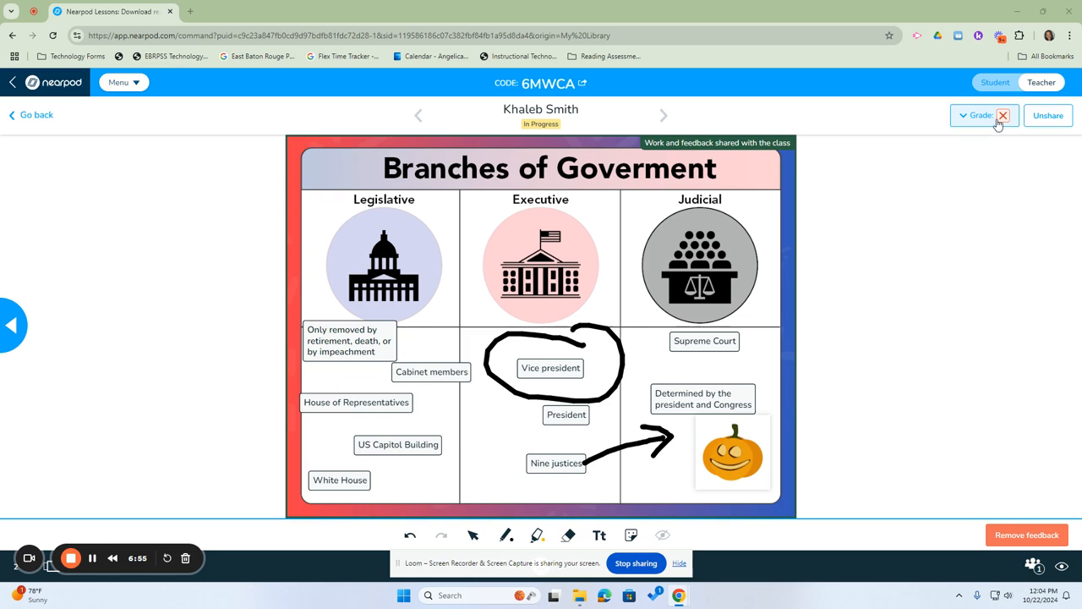
pyautogui.click(1003, 115)
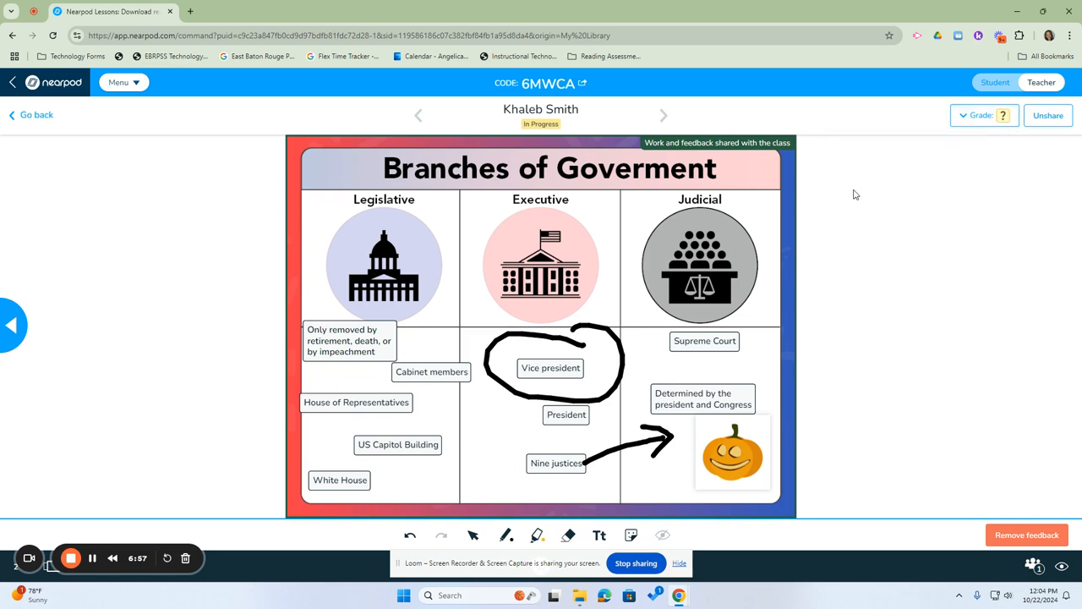
pyautogui.click(980, 115)
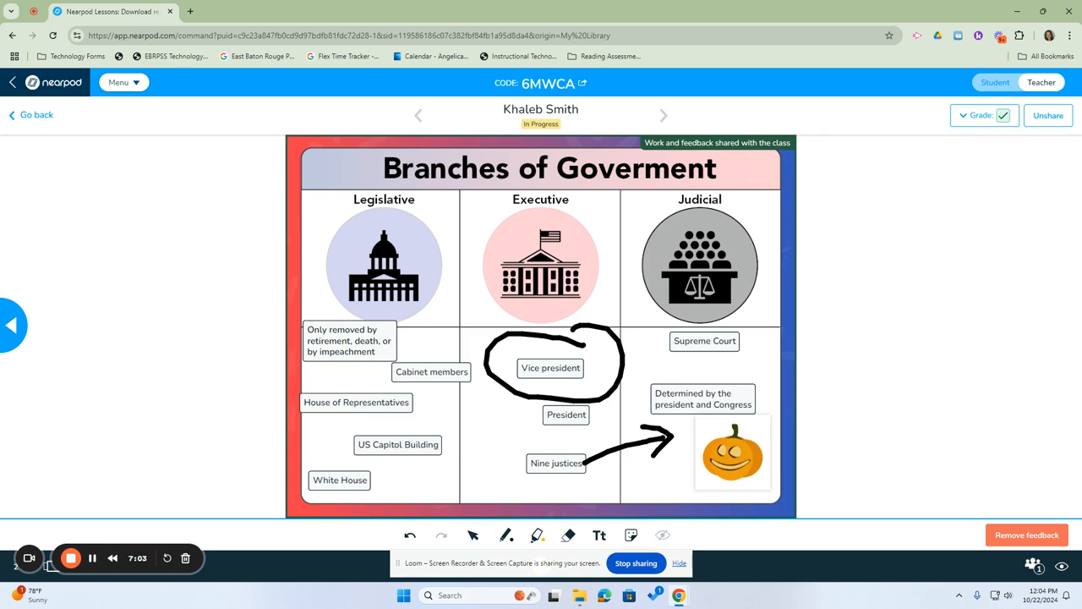
pyautogui.moveTo(550, 260)
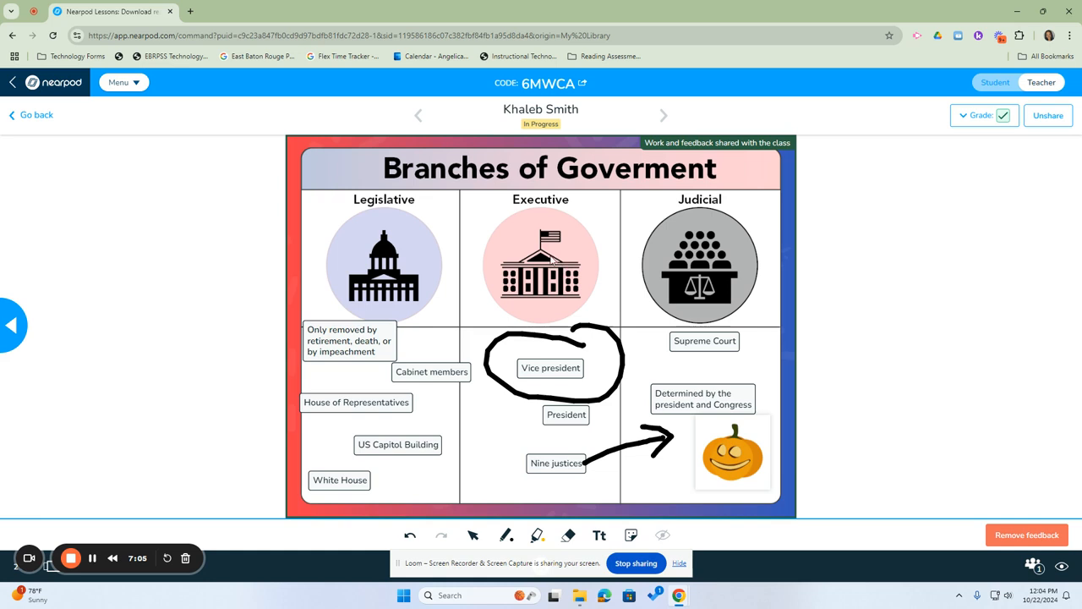
pyautogui.moveTo(386, 243)
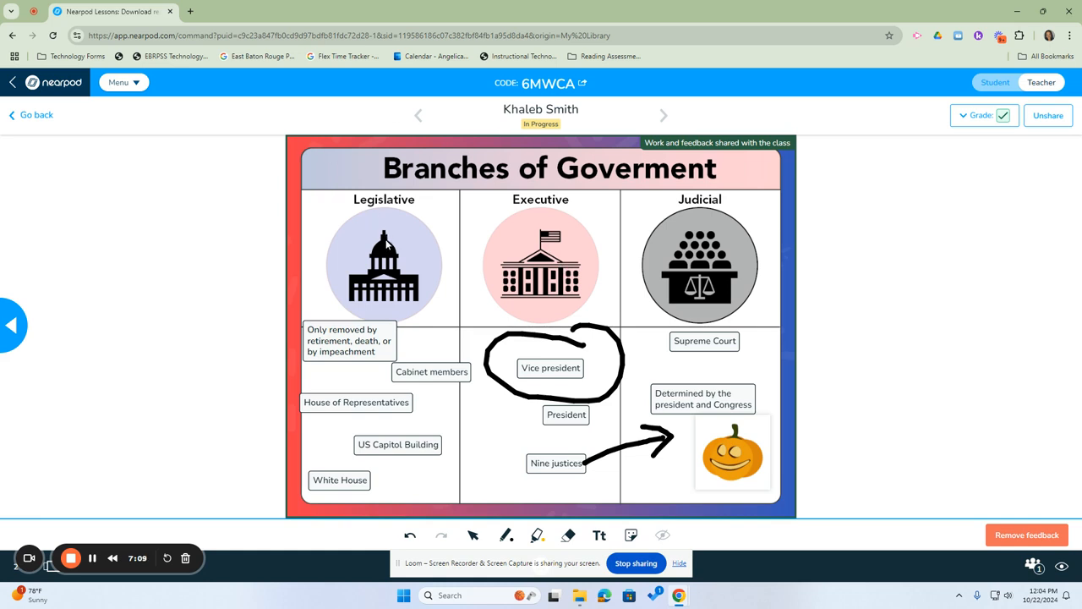
pyautogui.moveTo(735, 185)
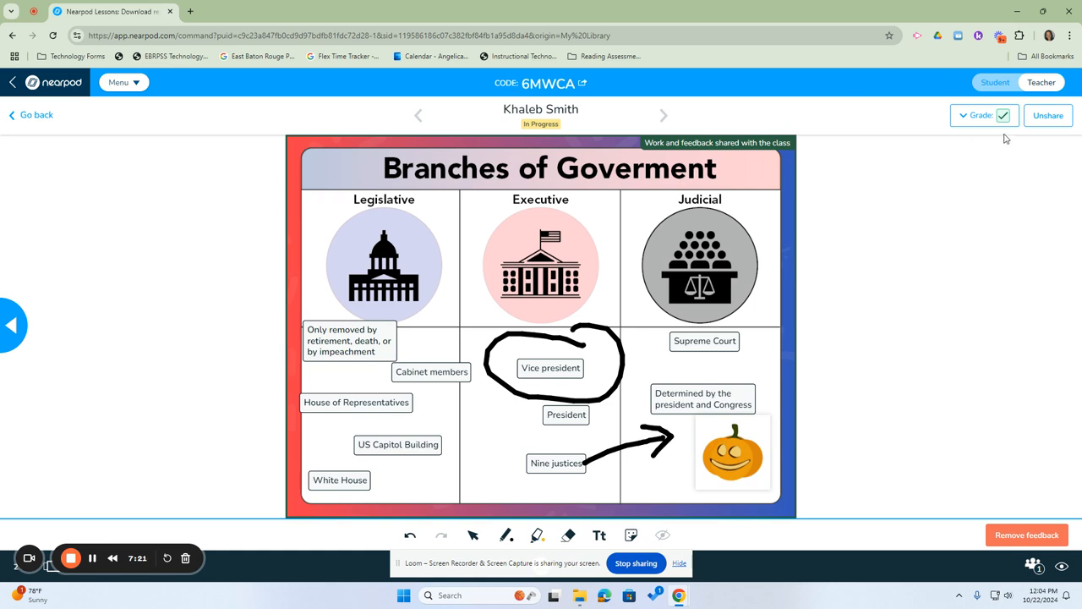
pyautogui.moveTo(85, 540)
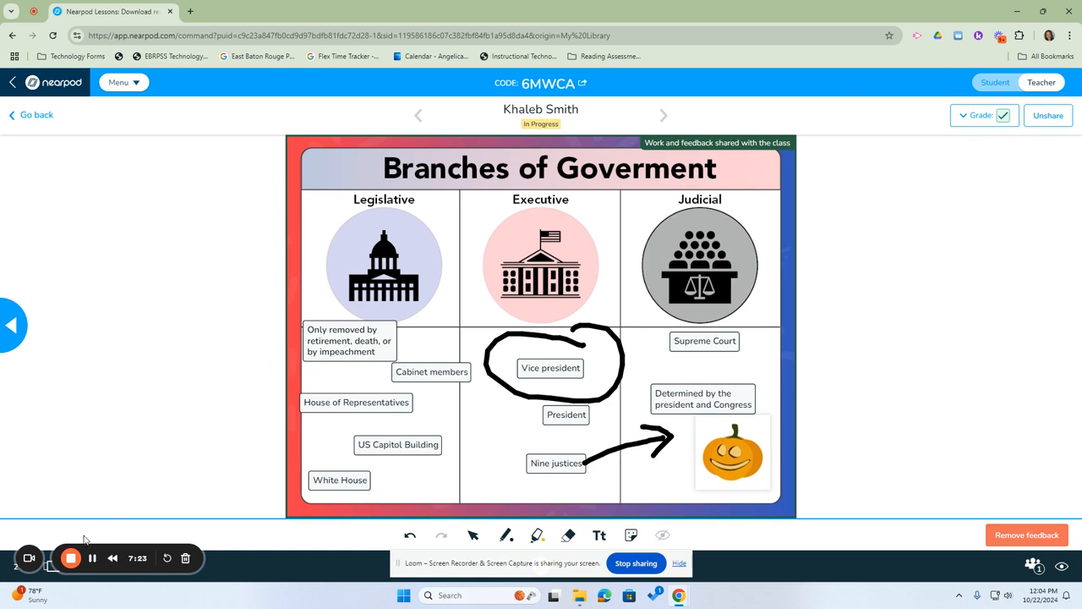